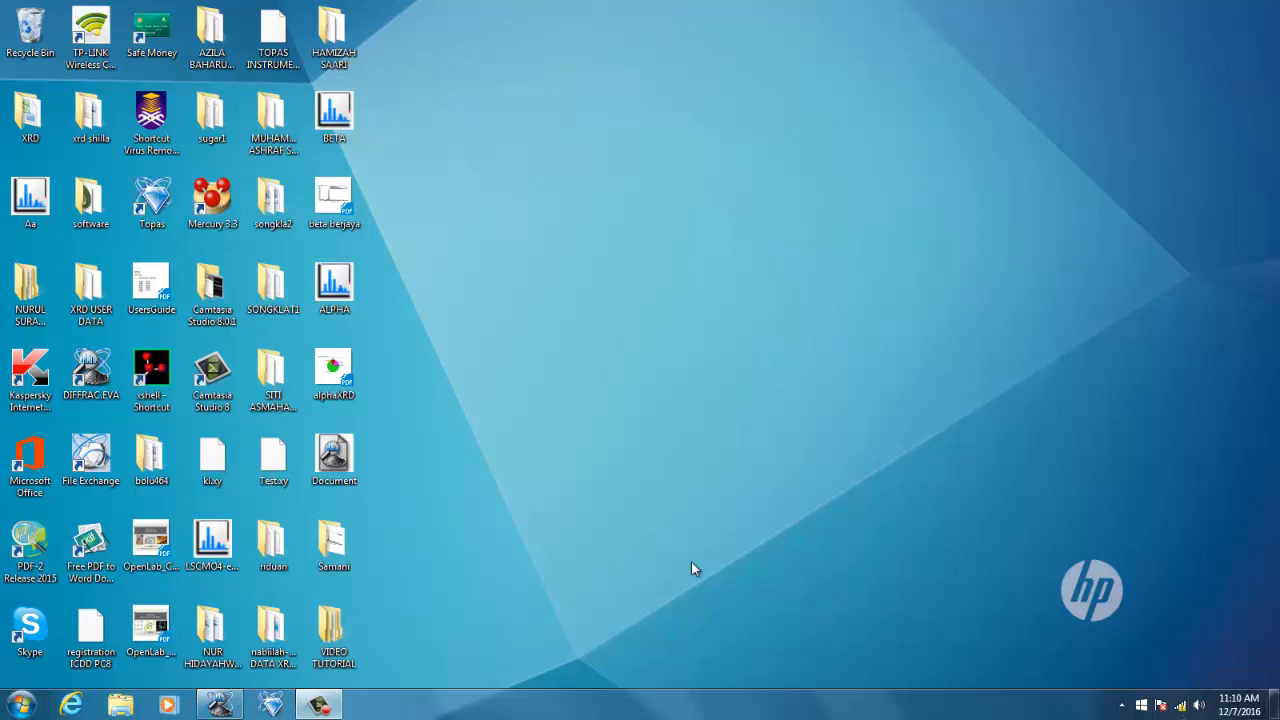
Launch DIFFRAC.EVA V4.0 from its desktop shortcut
left_click(90, 370)
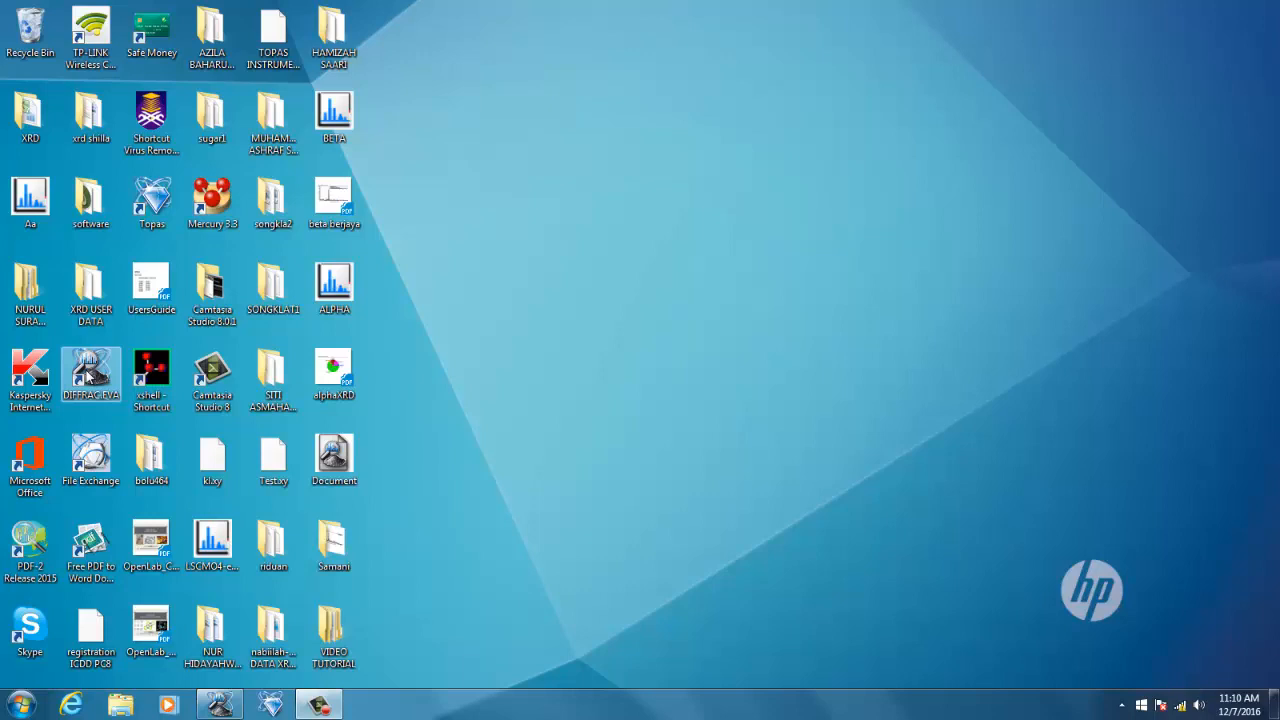
double_click(90, 370)
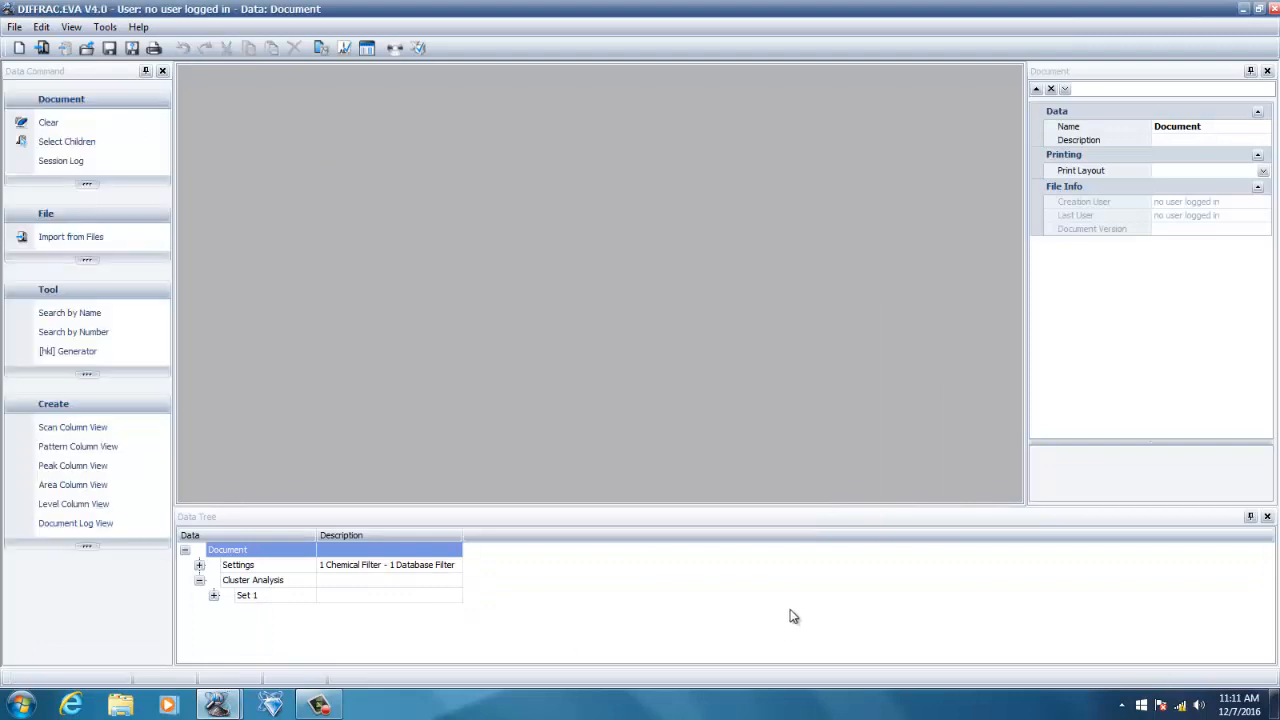
mouse_move(117, 493)
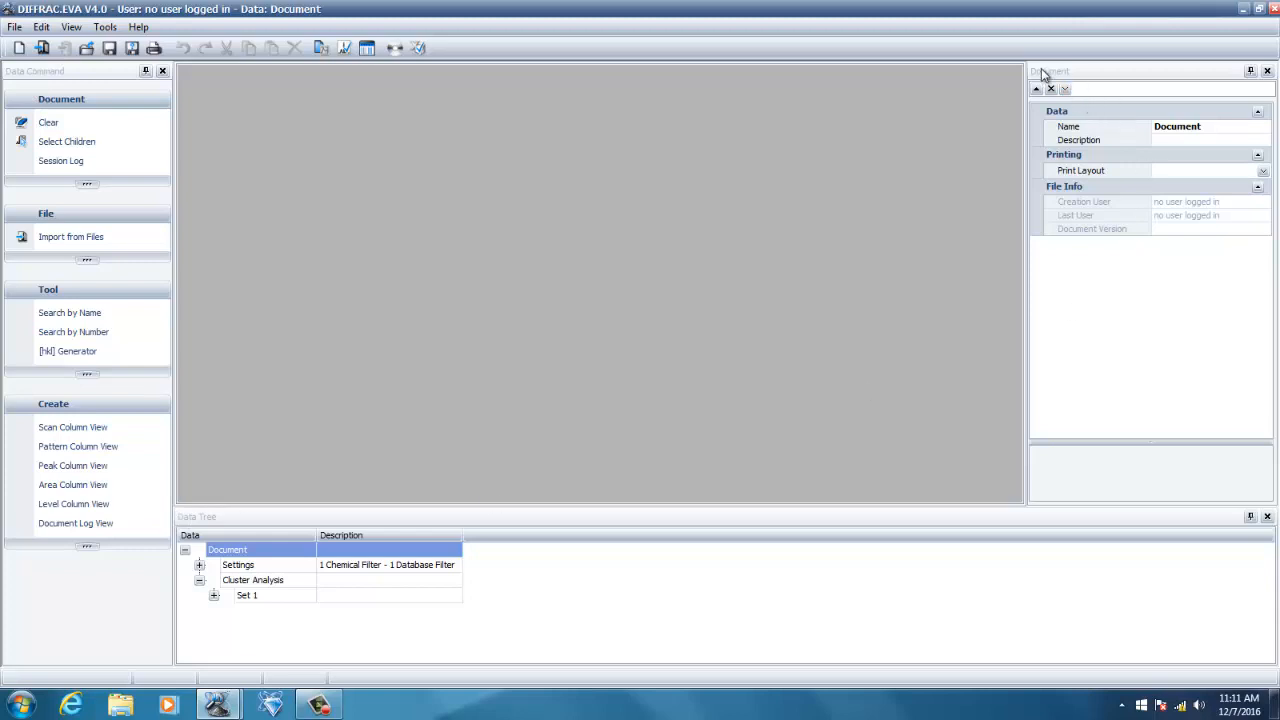
mouse_move(183, 62)
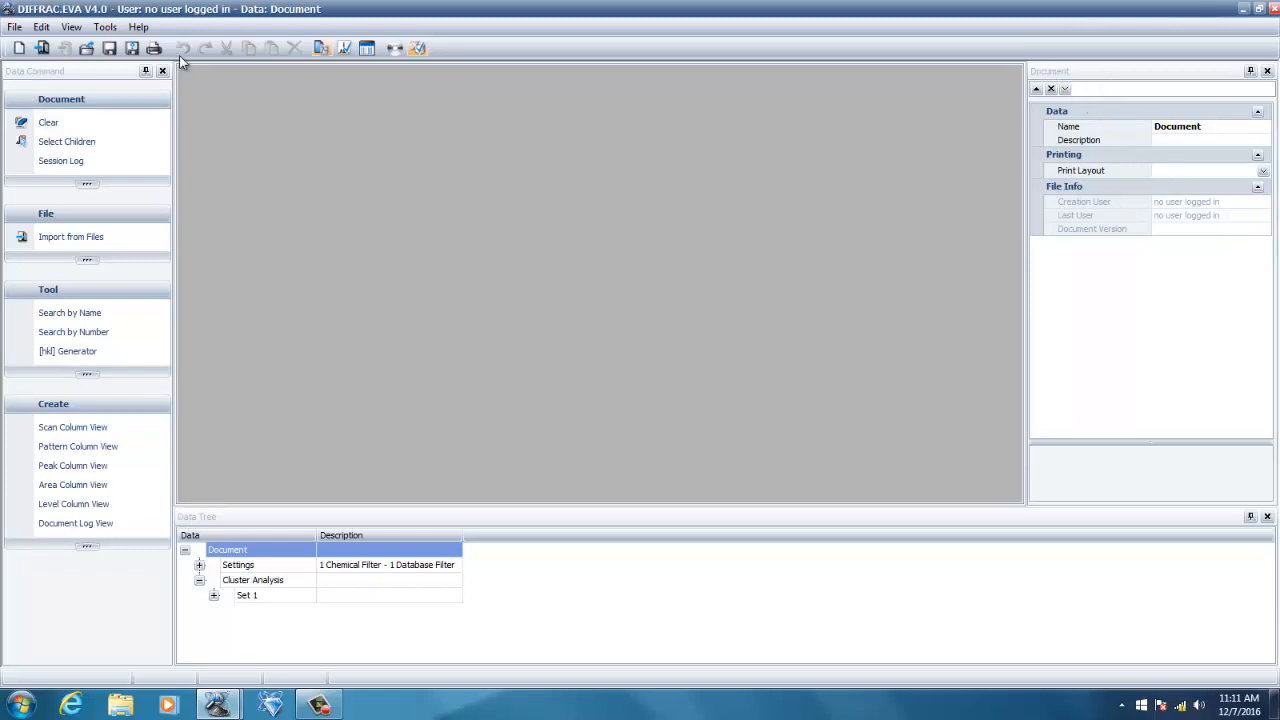
mouse_move(43, 48)
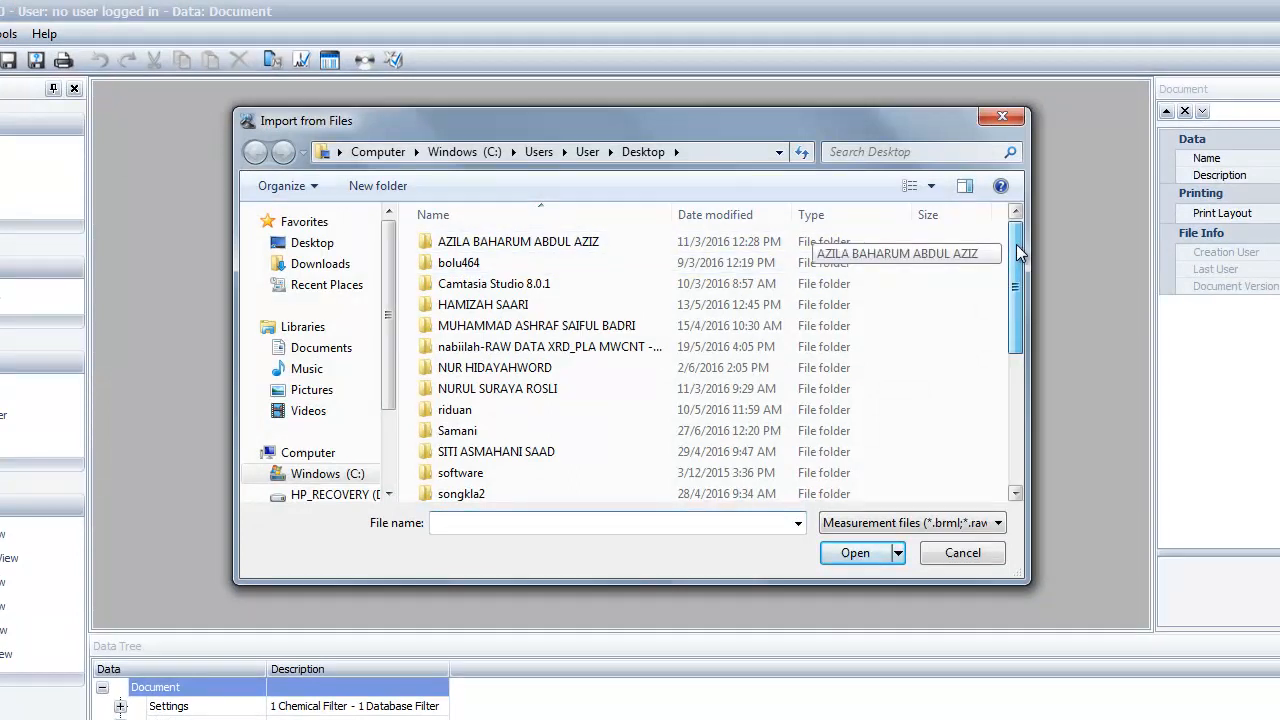
Import the Aa.RAW scan file from the Desktop folder
scroll("down", 3)
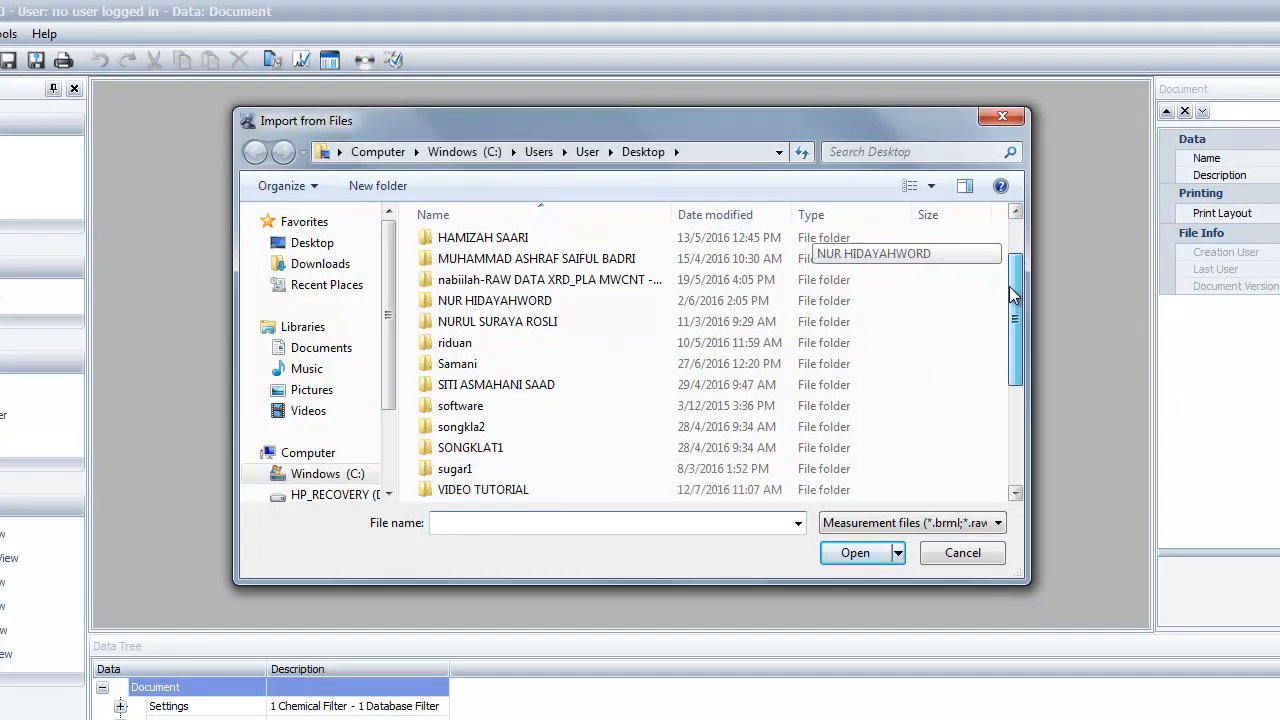
scroll("down", 3)
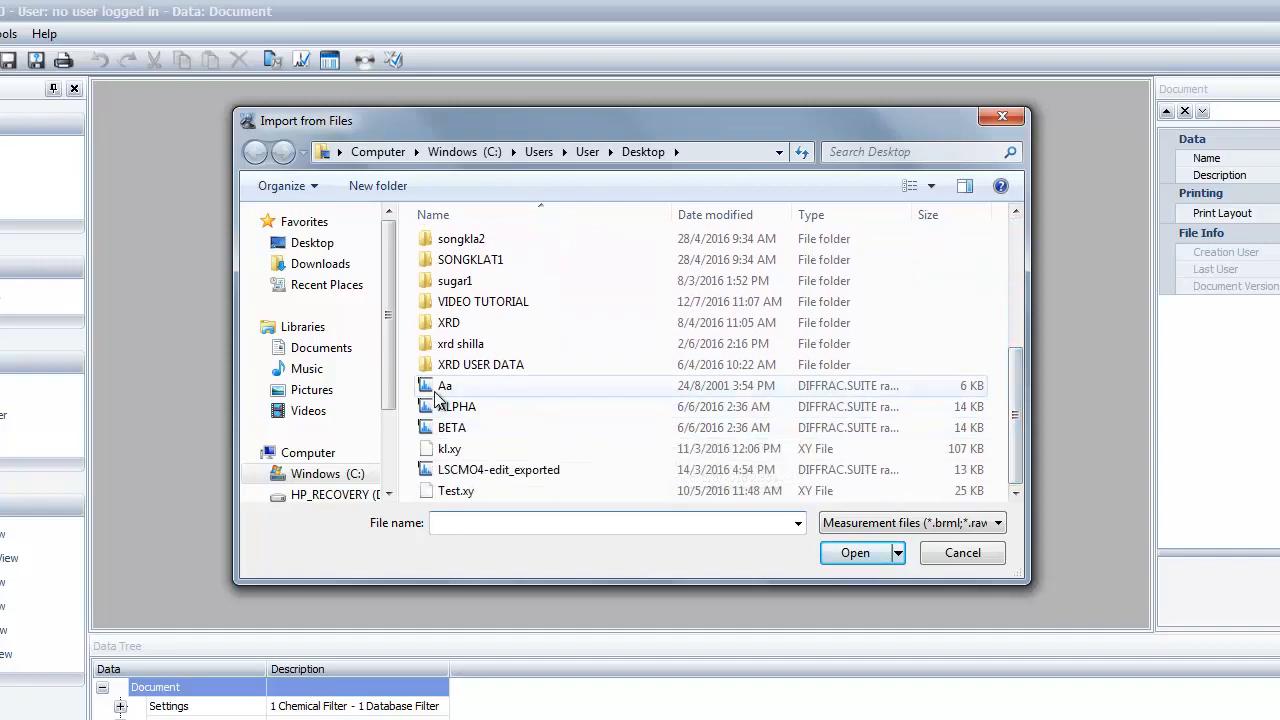
left_click(855, 552)
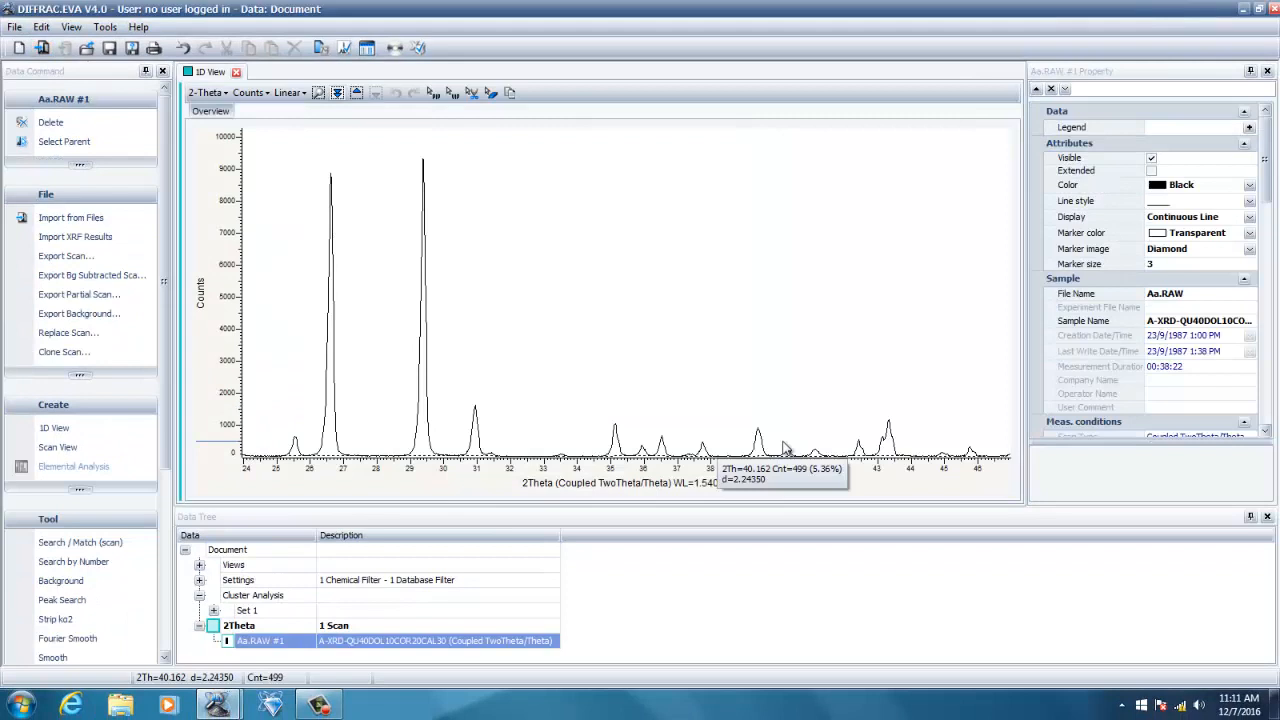
mouse_move(268, 655)
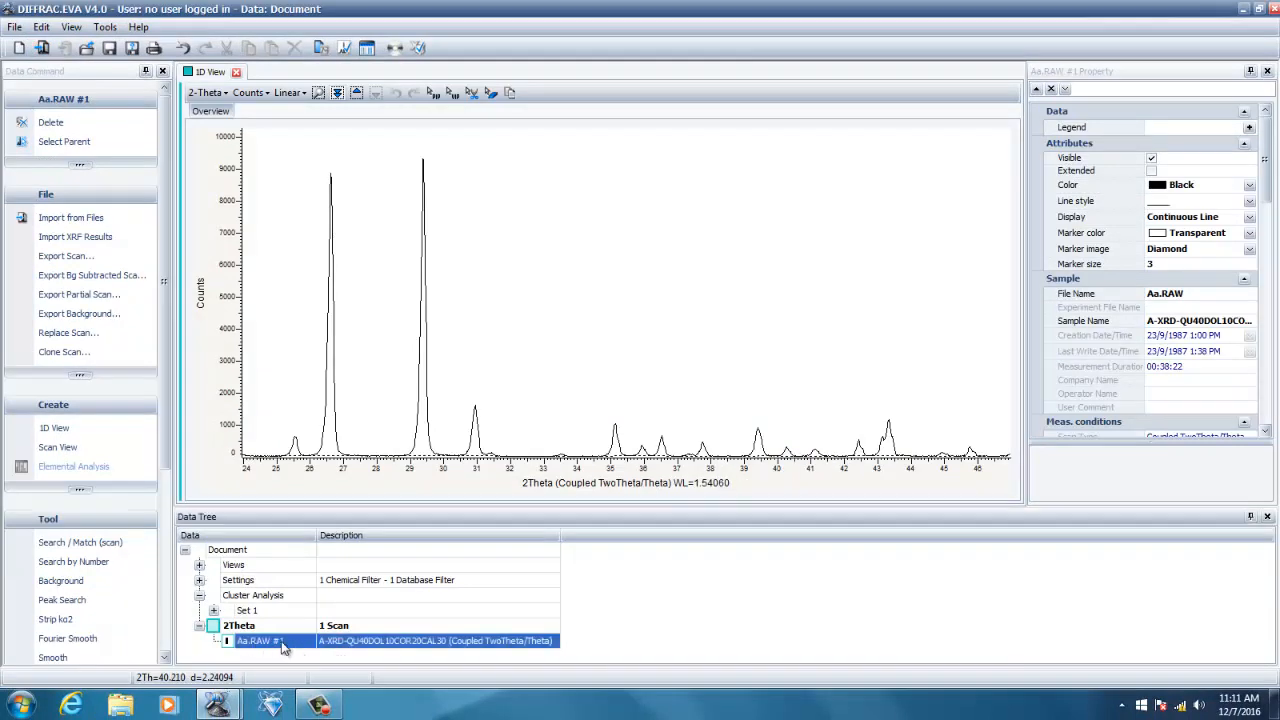
Select the Aa.RAW #1 scan in the Data Tree and scroll down to its Tool commands
left_click(239, 625)
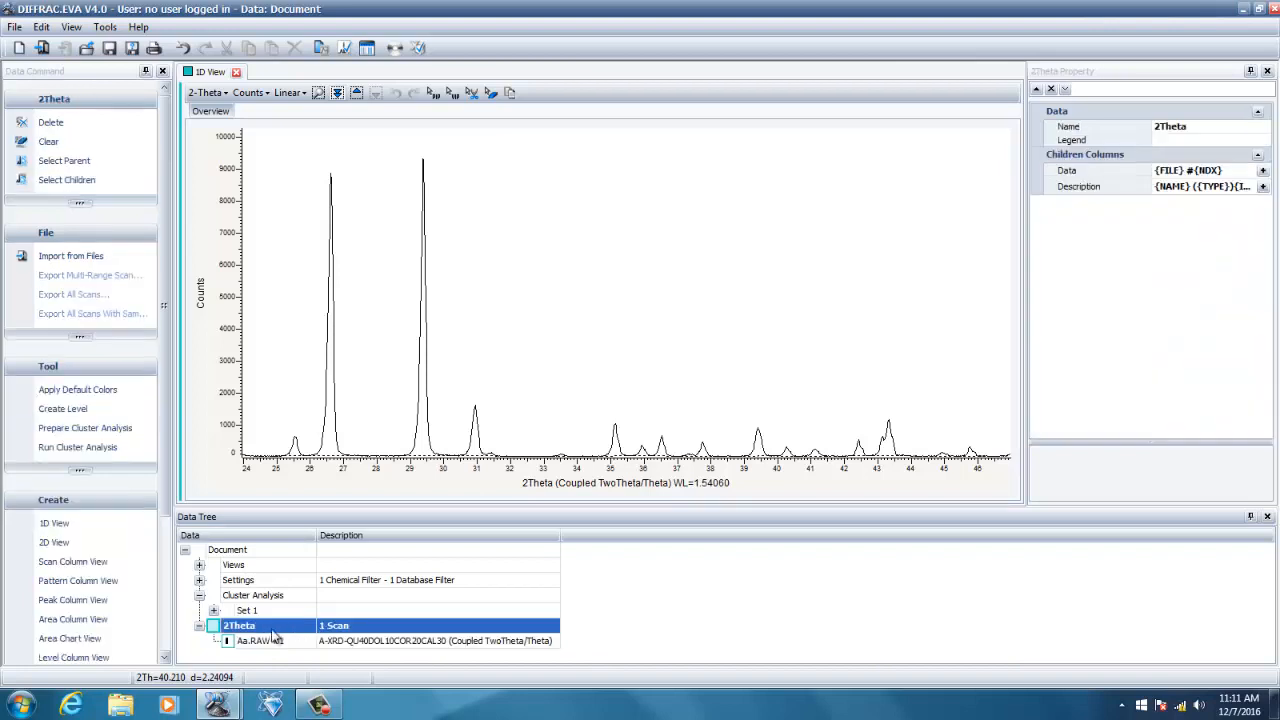
left_click(258, 640)
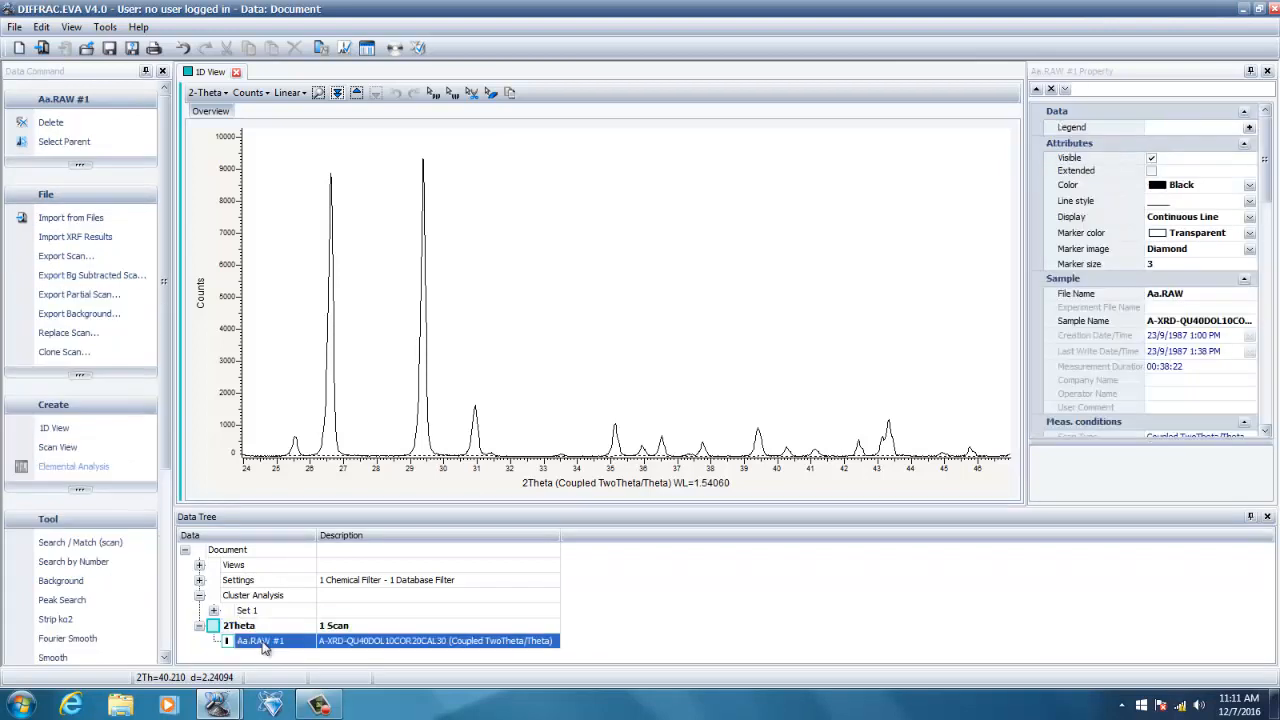
mouse_move(166, 323)
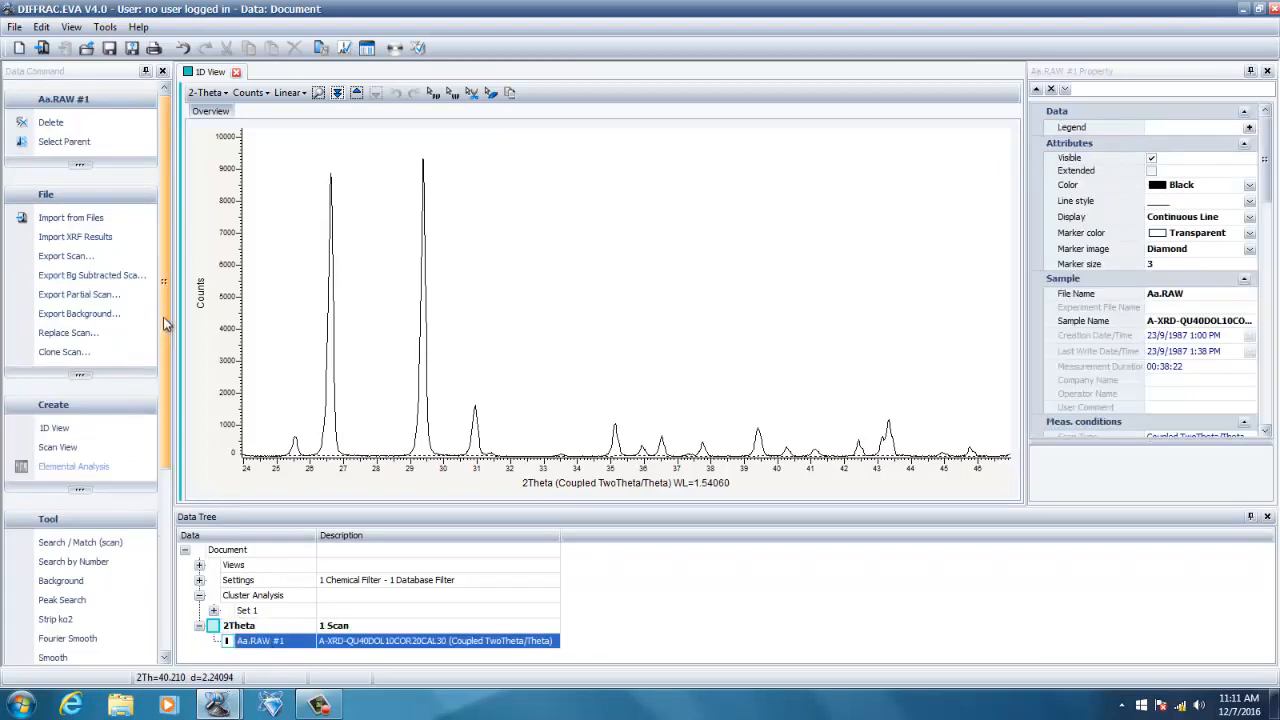
scroll("down", 3)
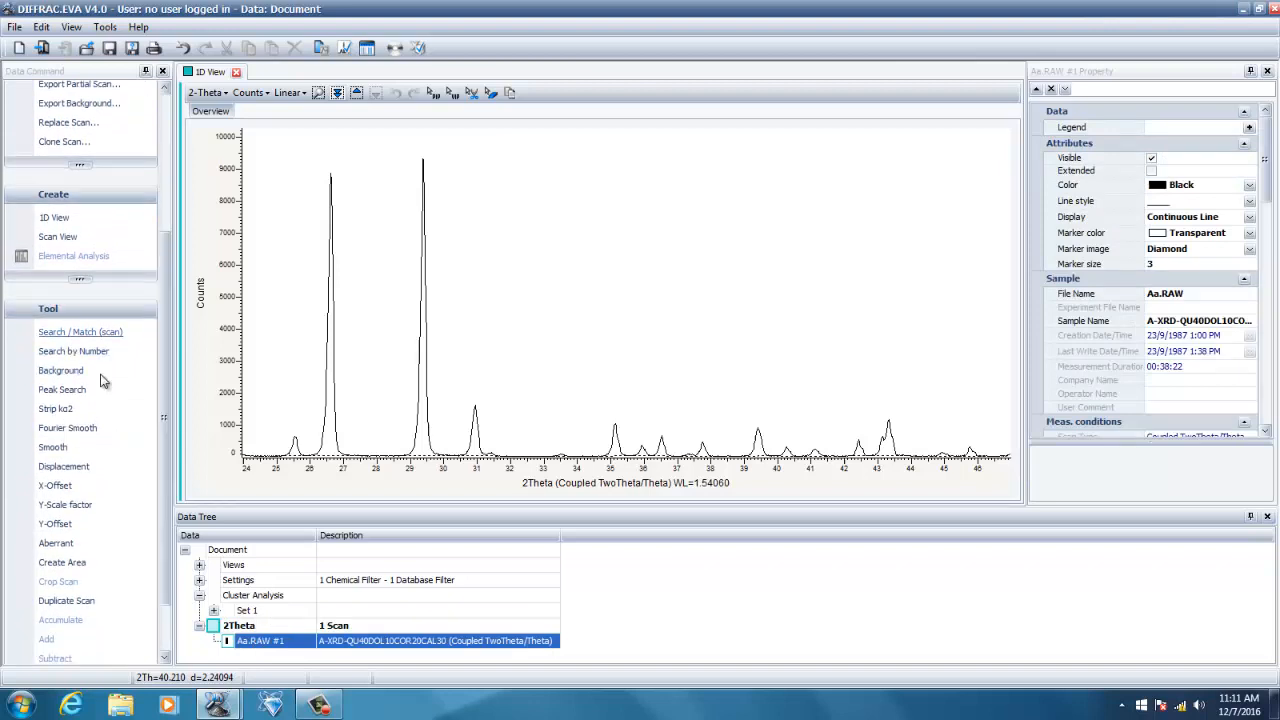
scroll("down", 3)
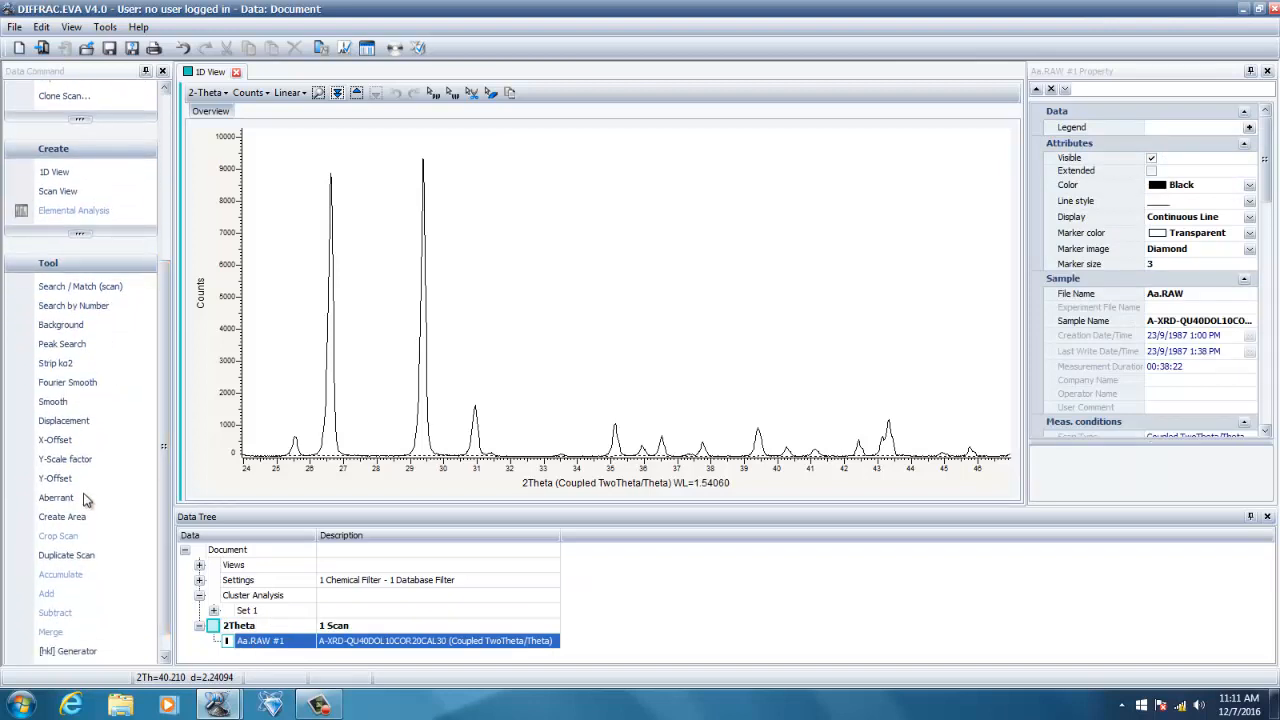
Create a 26.030–27.230° peak area with an integral-breadth Scherrer size of 469.9 Å
left_click(62, 516)
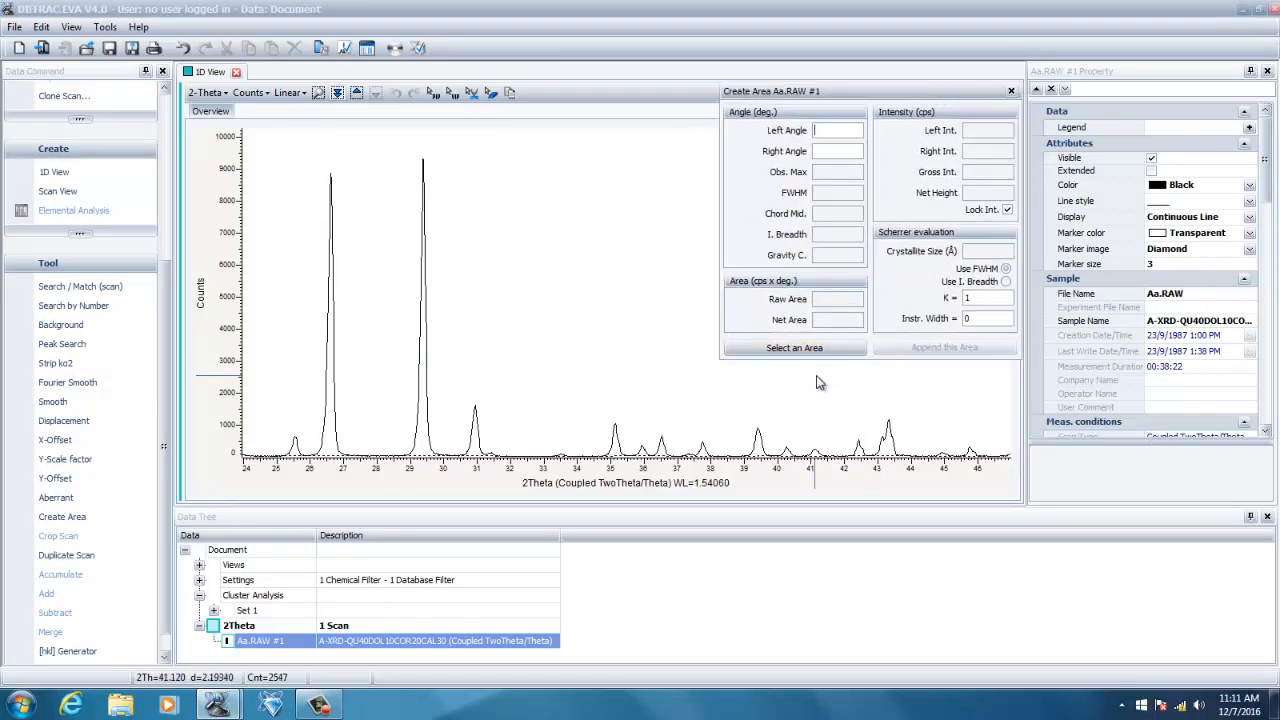
mouse_move(443, 473)
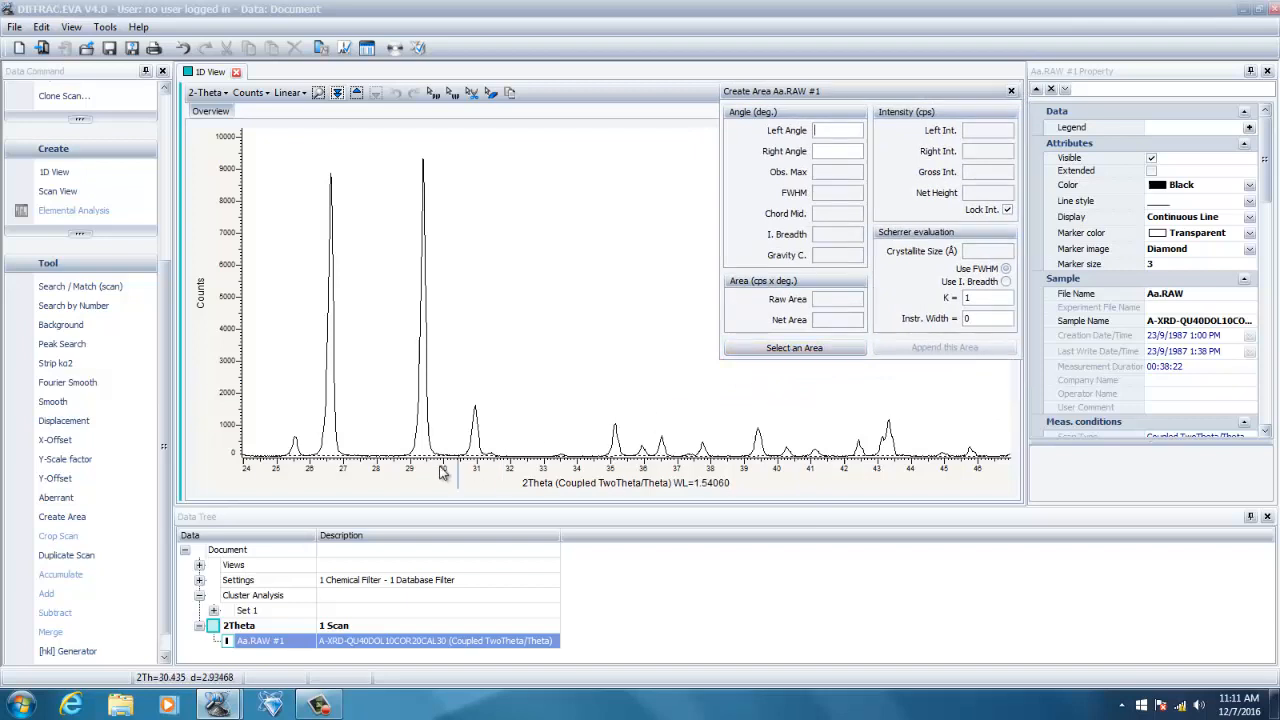
mouse_move(345, 478)
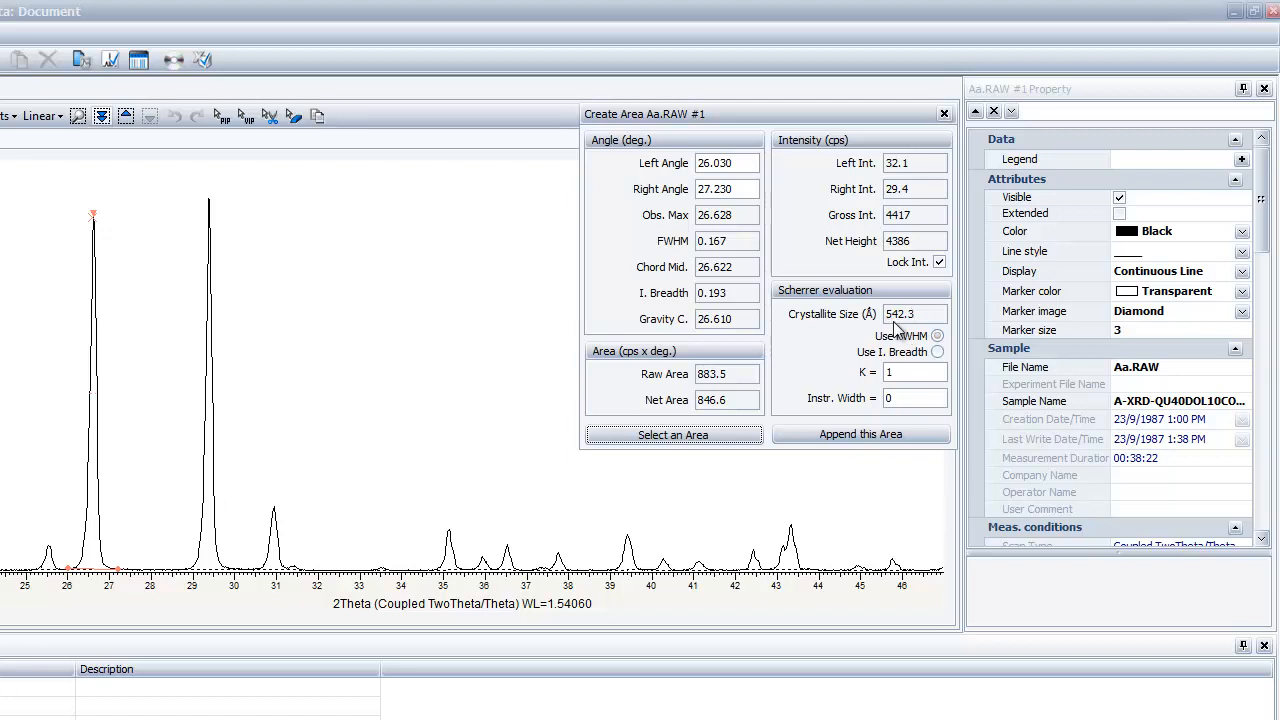
mouse_move(920, 347)
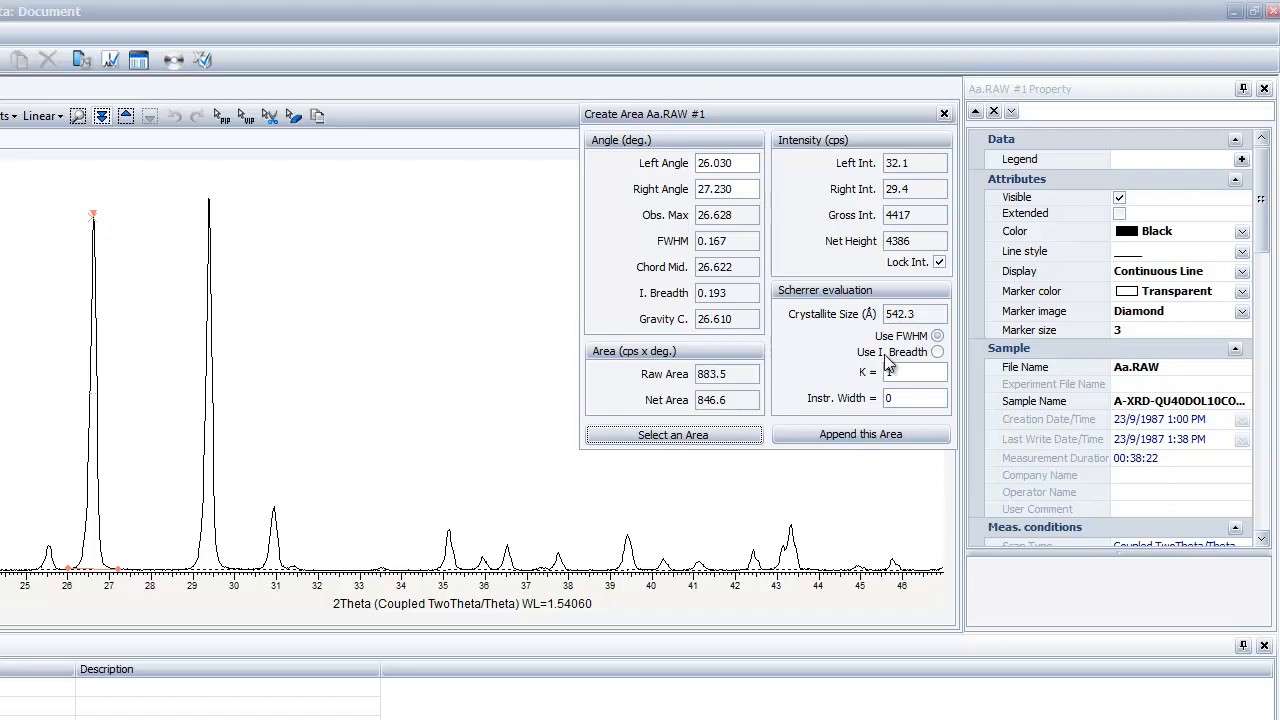
left_click(937, 352)
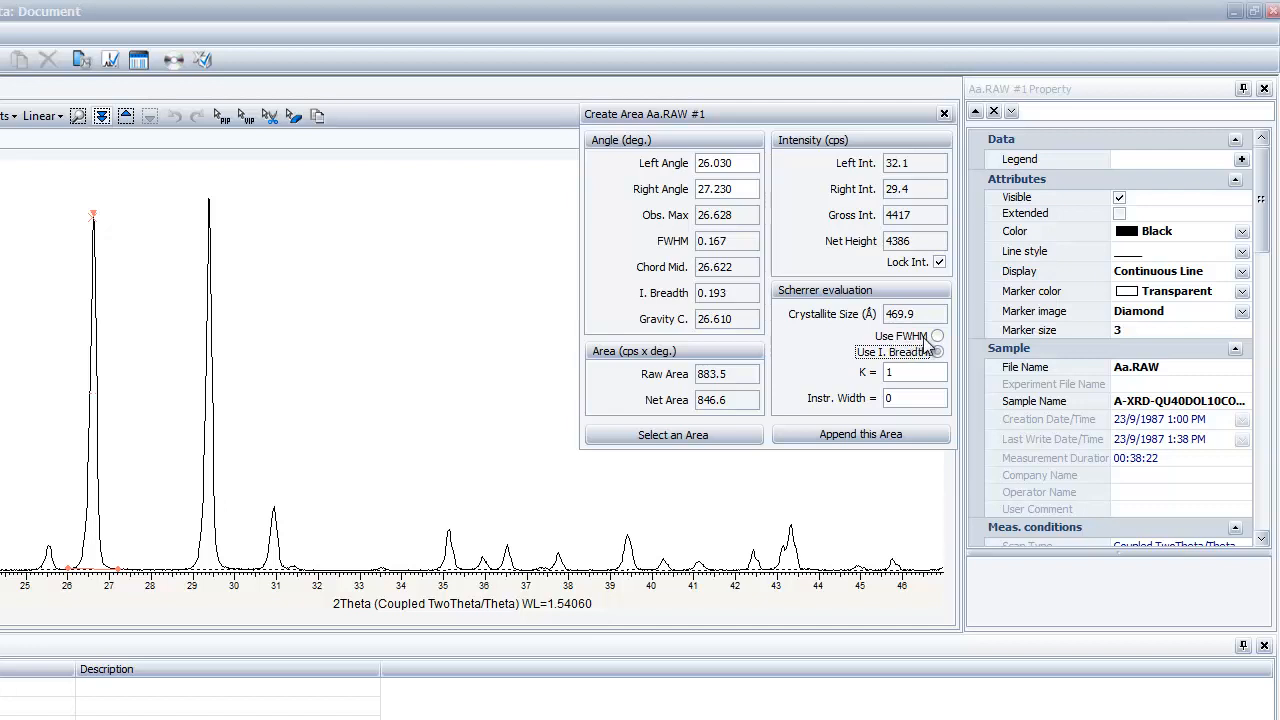
left_click(938, 352)
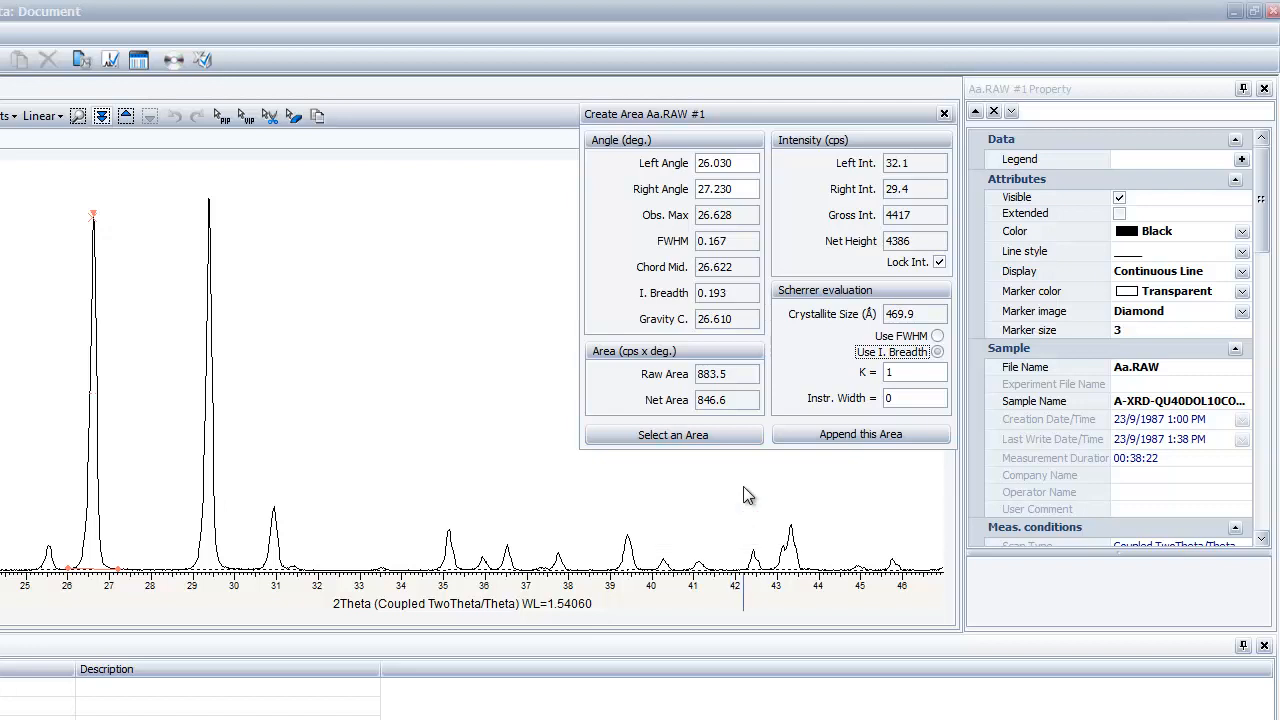
mouse_move(838, 474)
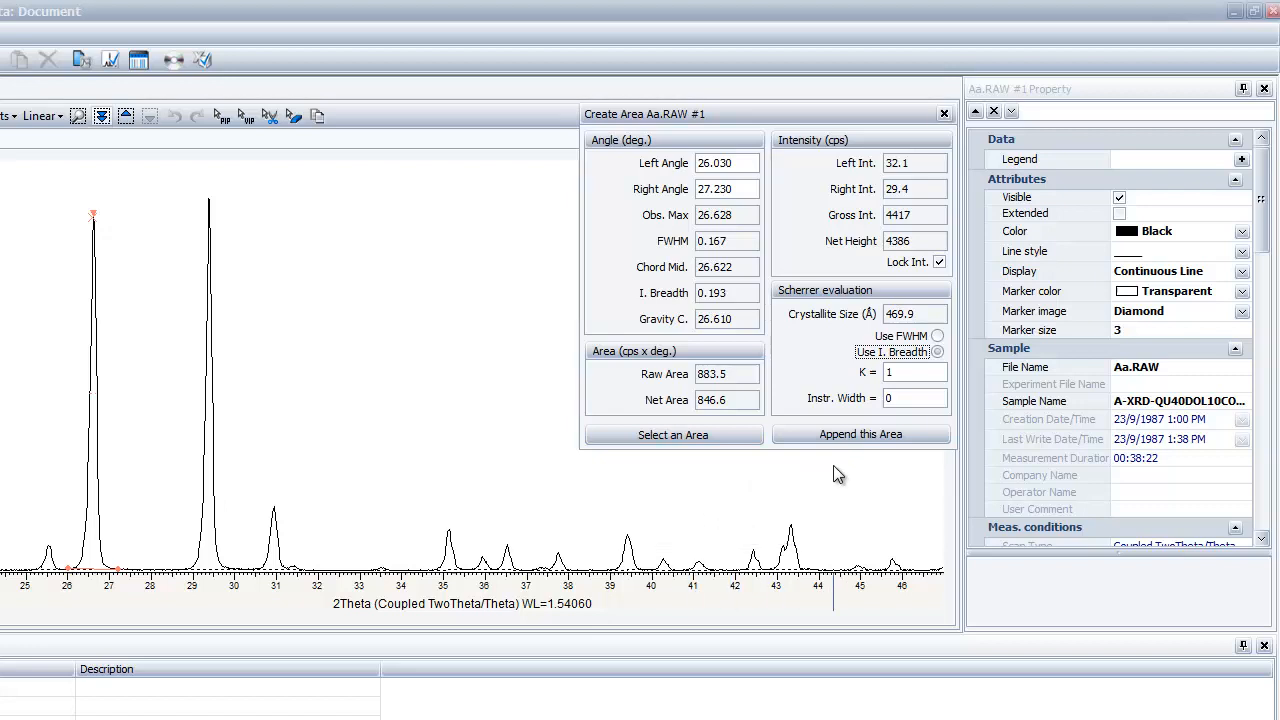
mouse_move(860, 434)
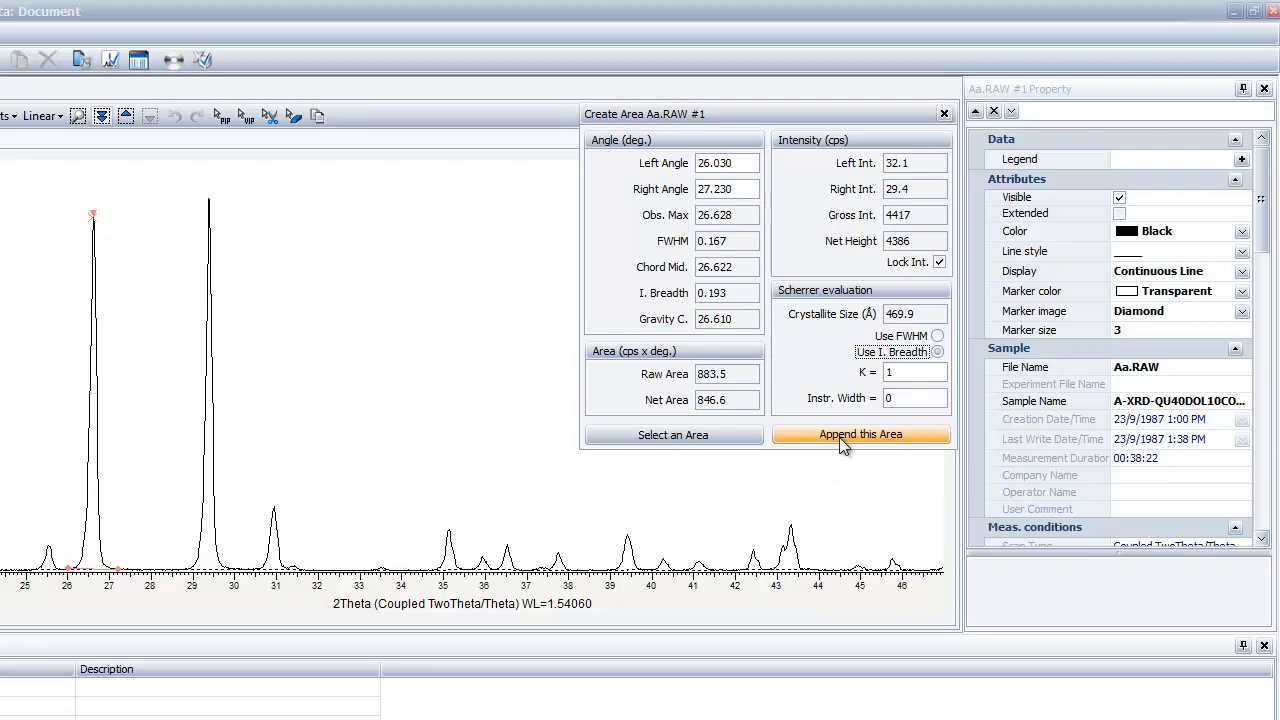
Add a second 28.730–30.030° peak area (I. Breadth, K=1), giving 494.7 Å
left_click(860, 434)
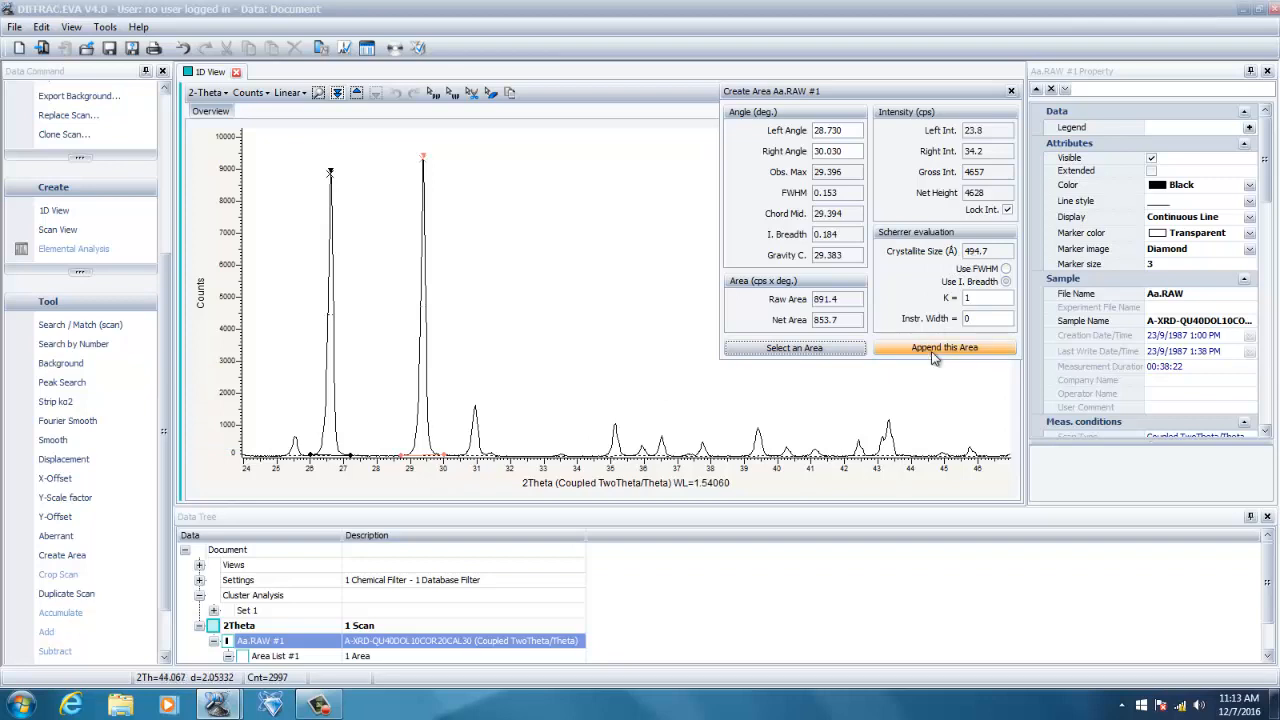
left_click(944, 347)
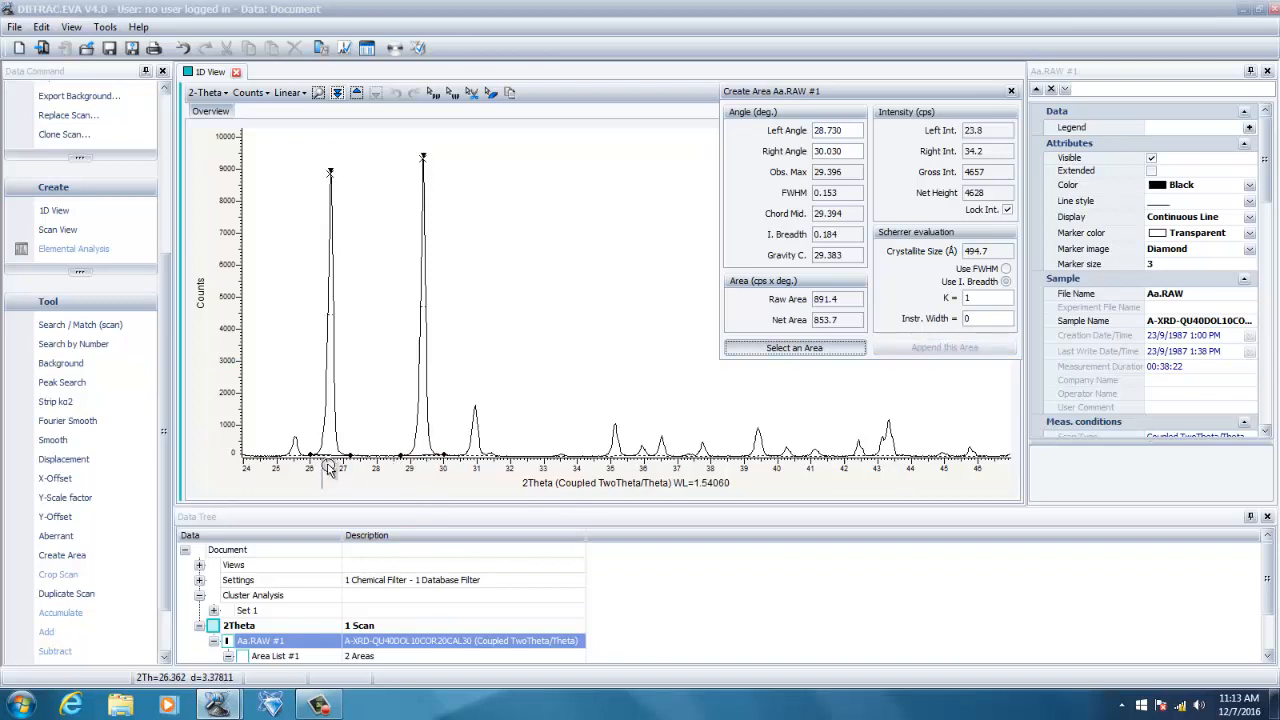
mouse_move(423, 457)
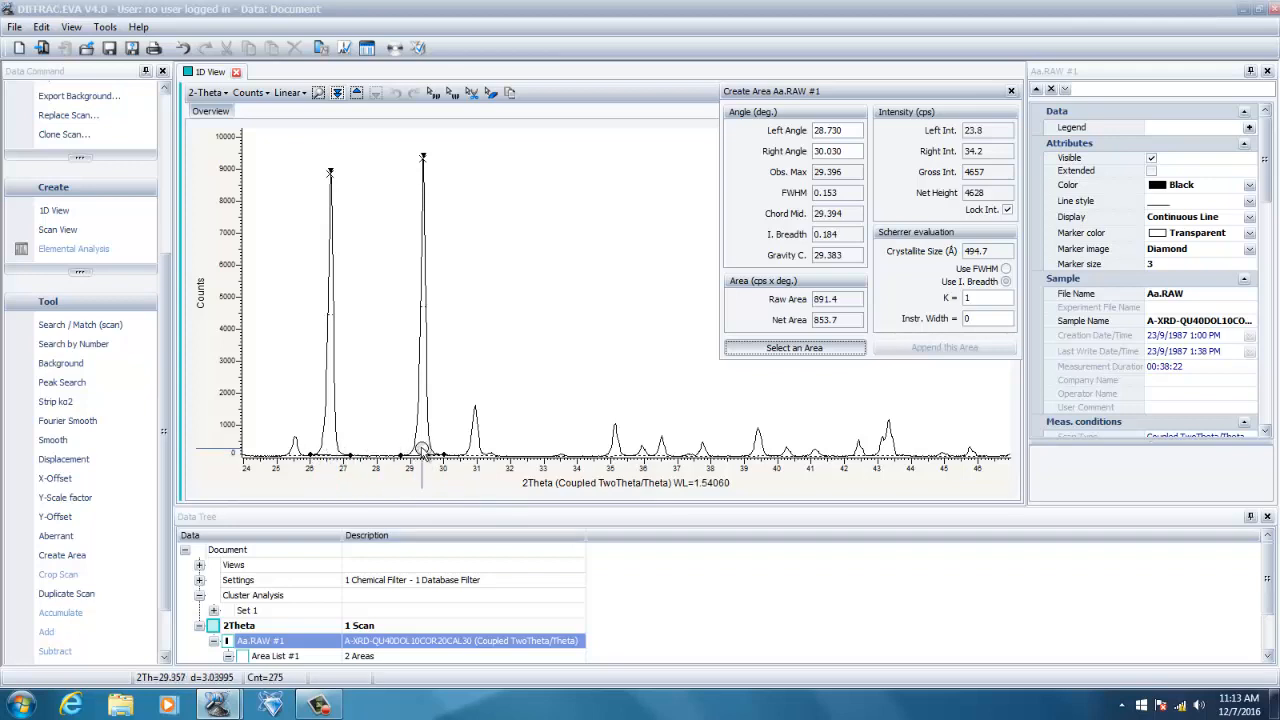
mouse_move(408, 624)
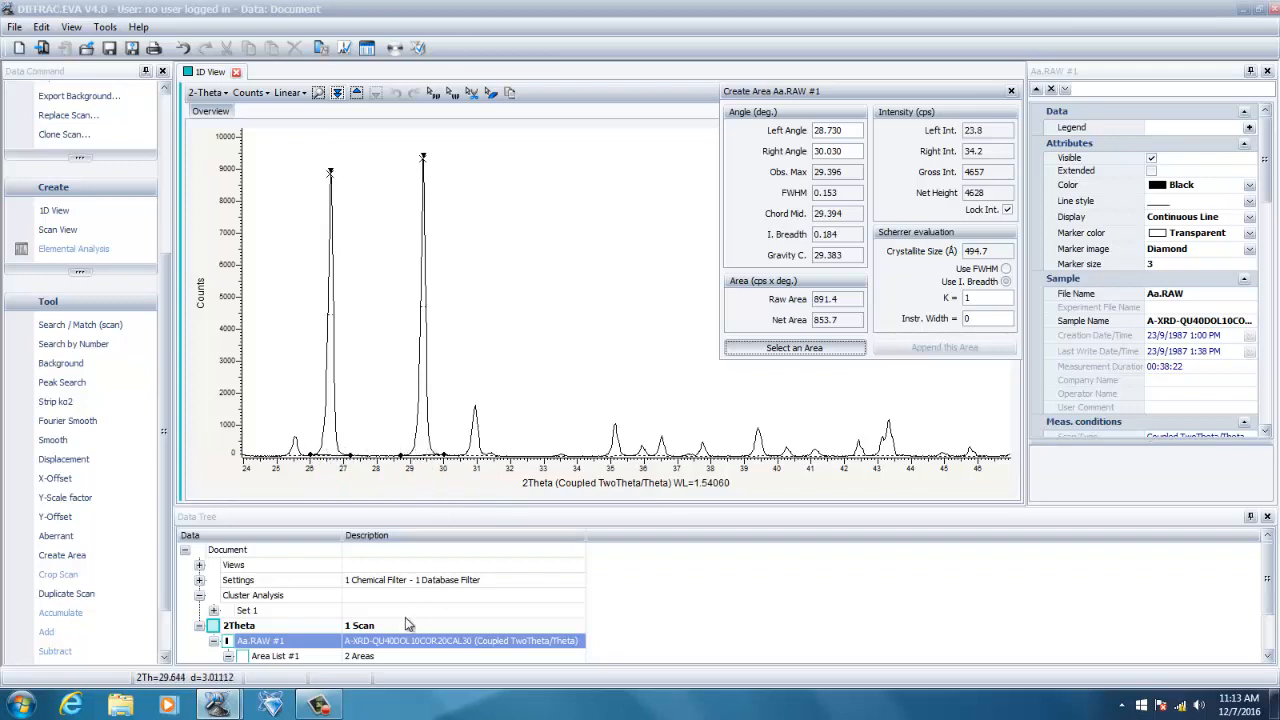
mouse_move(358, 648)
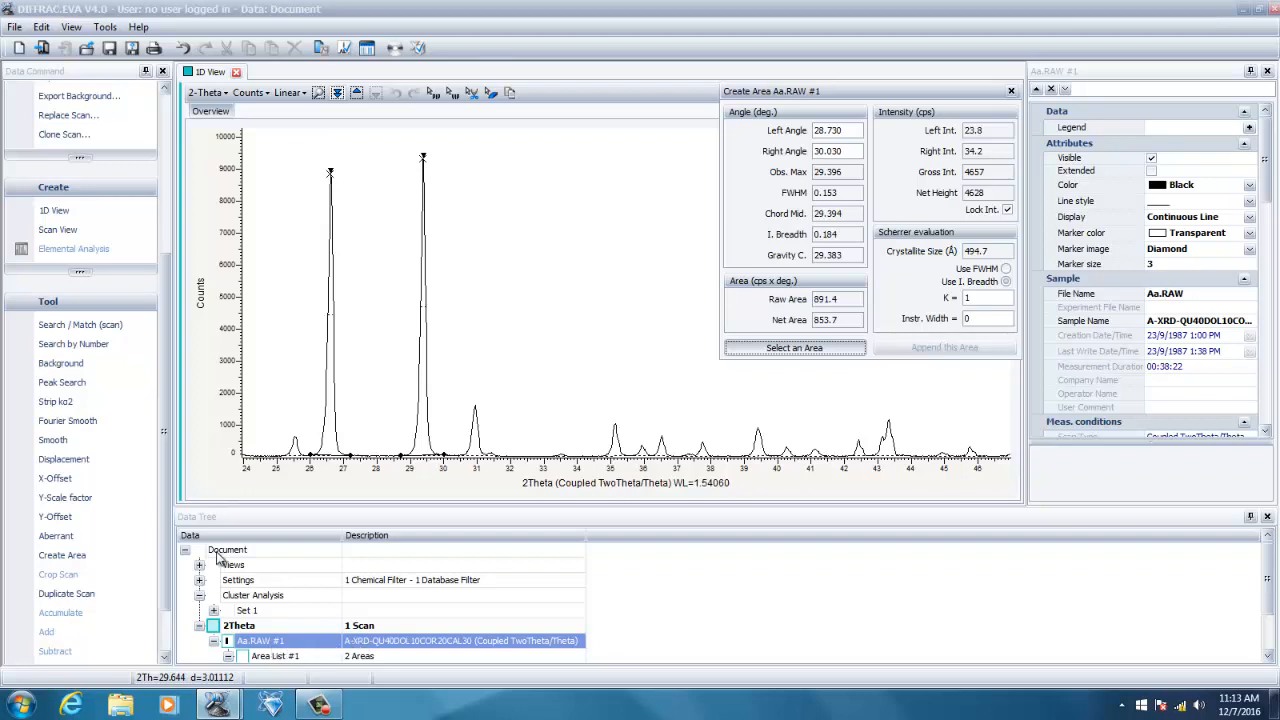
mouse_move(1245, 558)
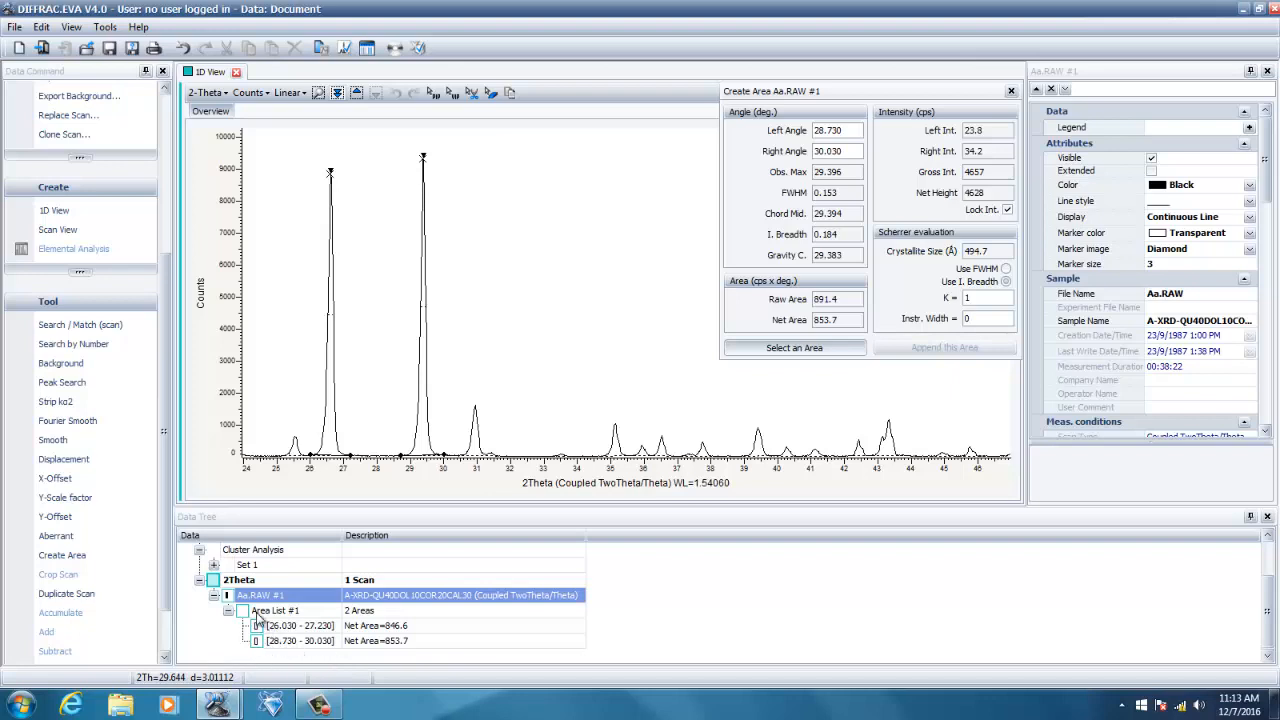
mouse_move(266, 620)
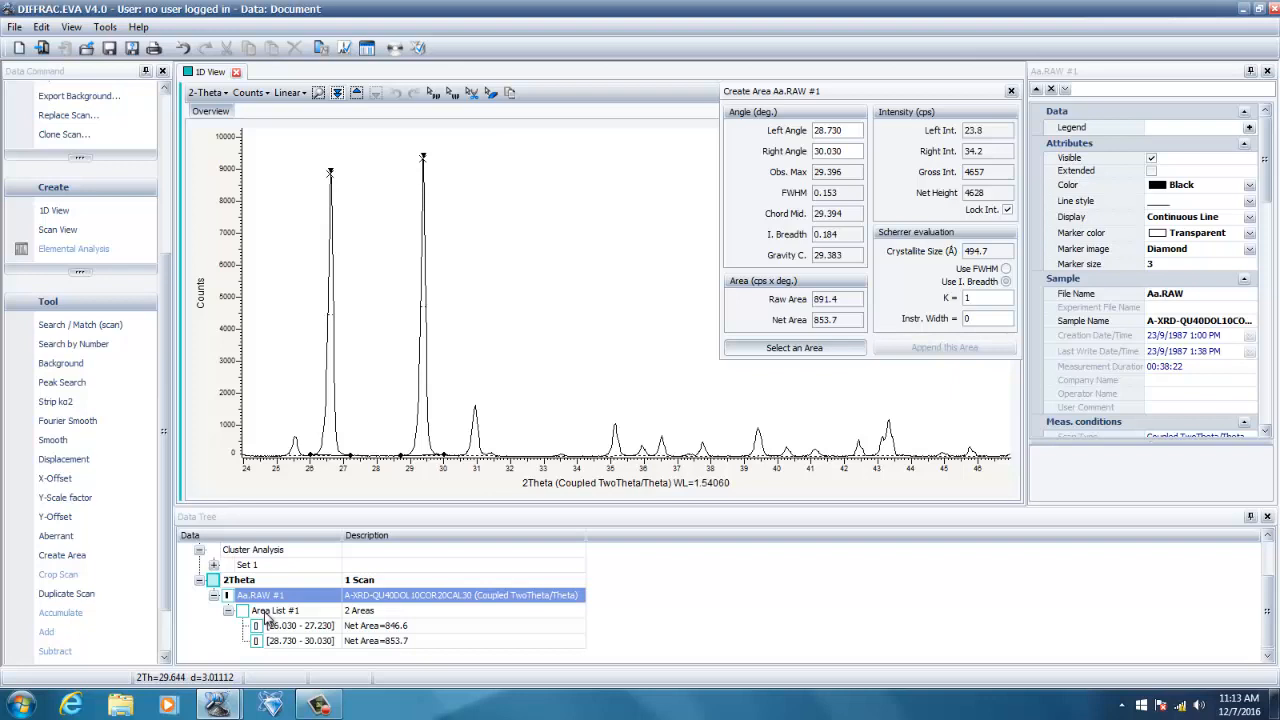
Select Area List #1, listing areas 26.030–27.230° and 28.730–30.030° (net 846.6, 853.7)
left_click(274, 610)
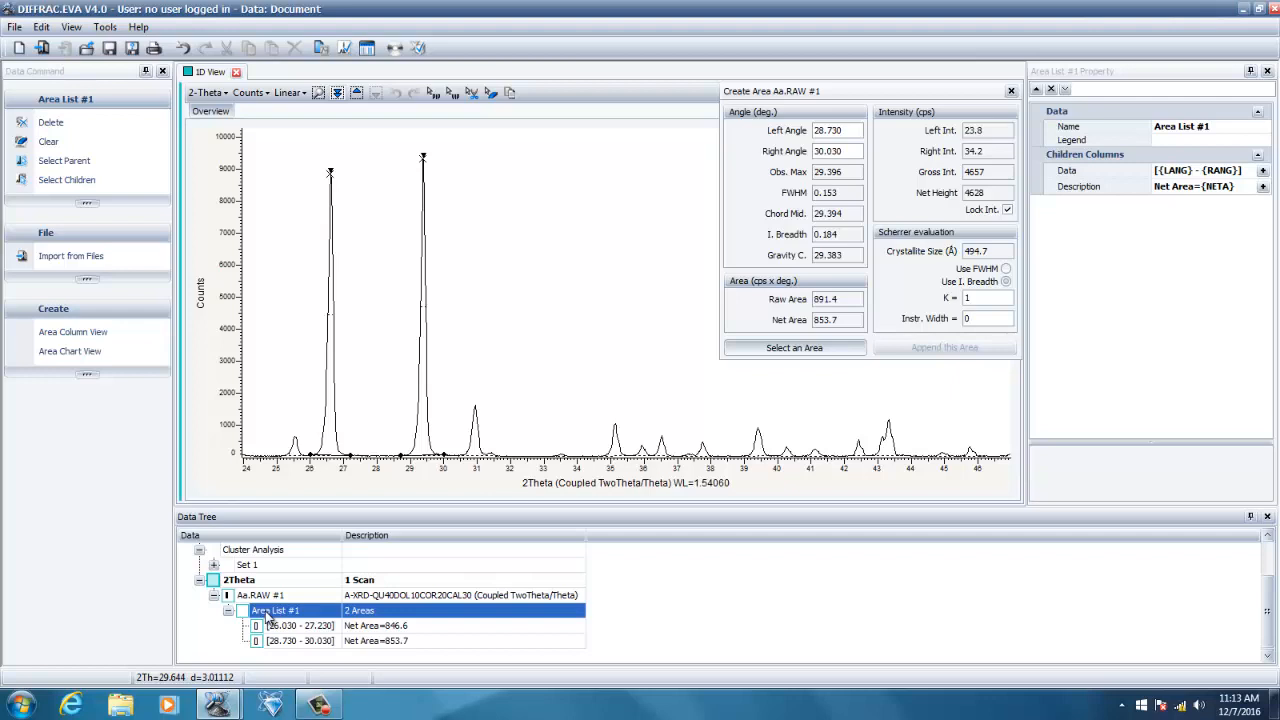
mouse_move(73, 332)
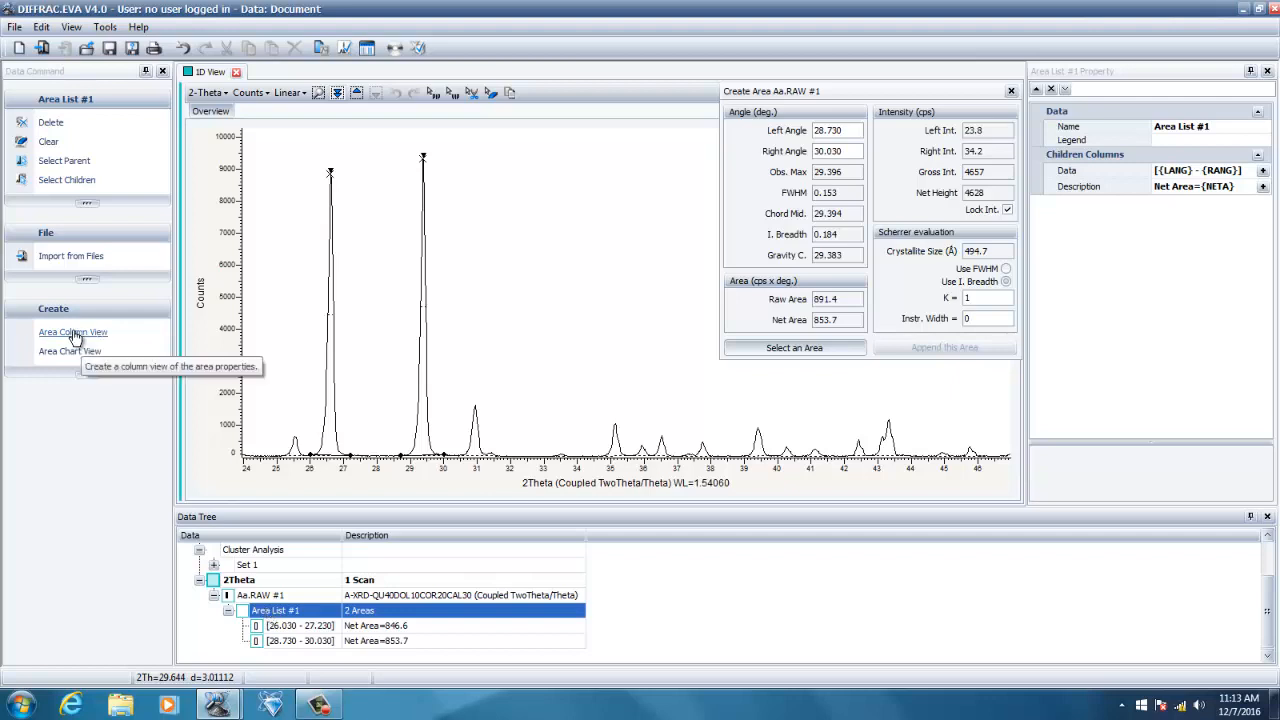
Open an Area Column View and scroll to the C. Size column (469.9, 494.7 Å)
left_click(72, 331)
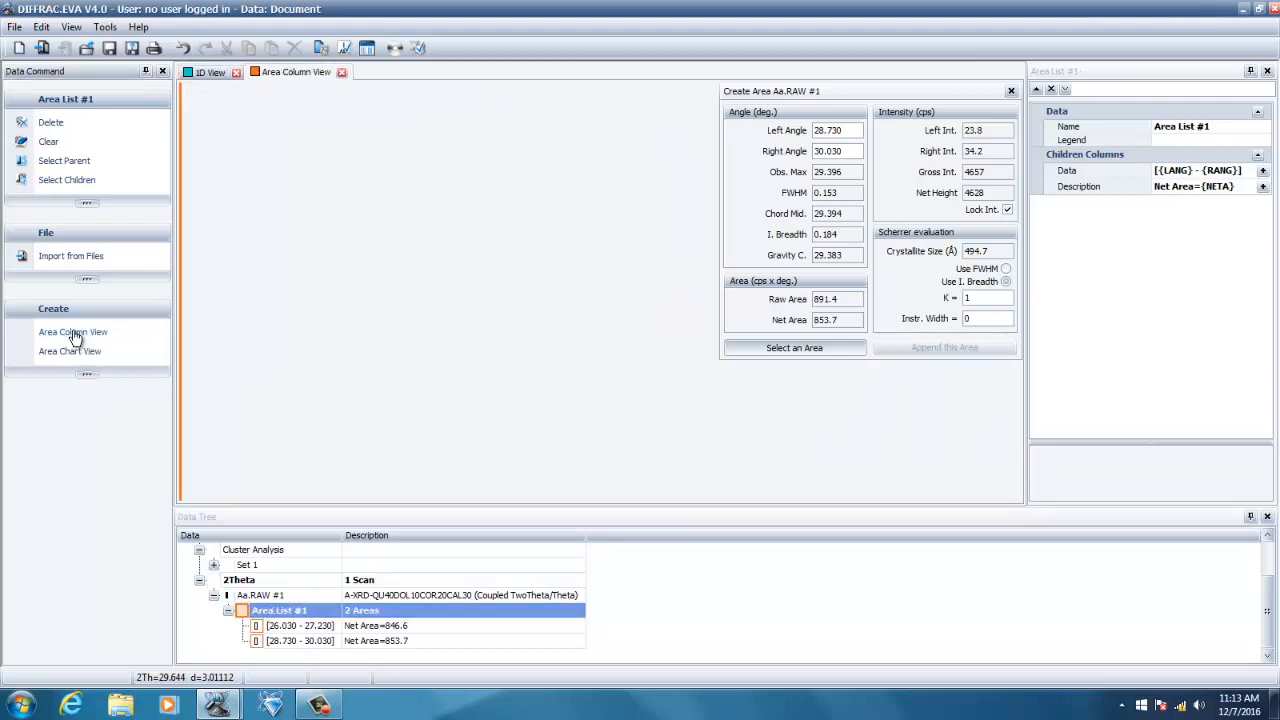
left_click(72, 331)
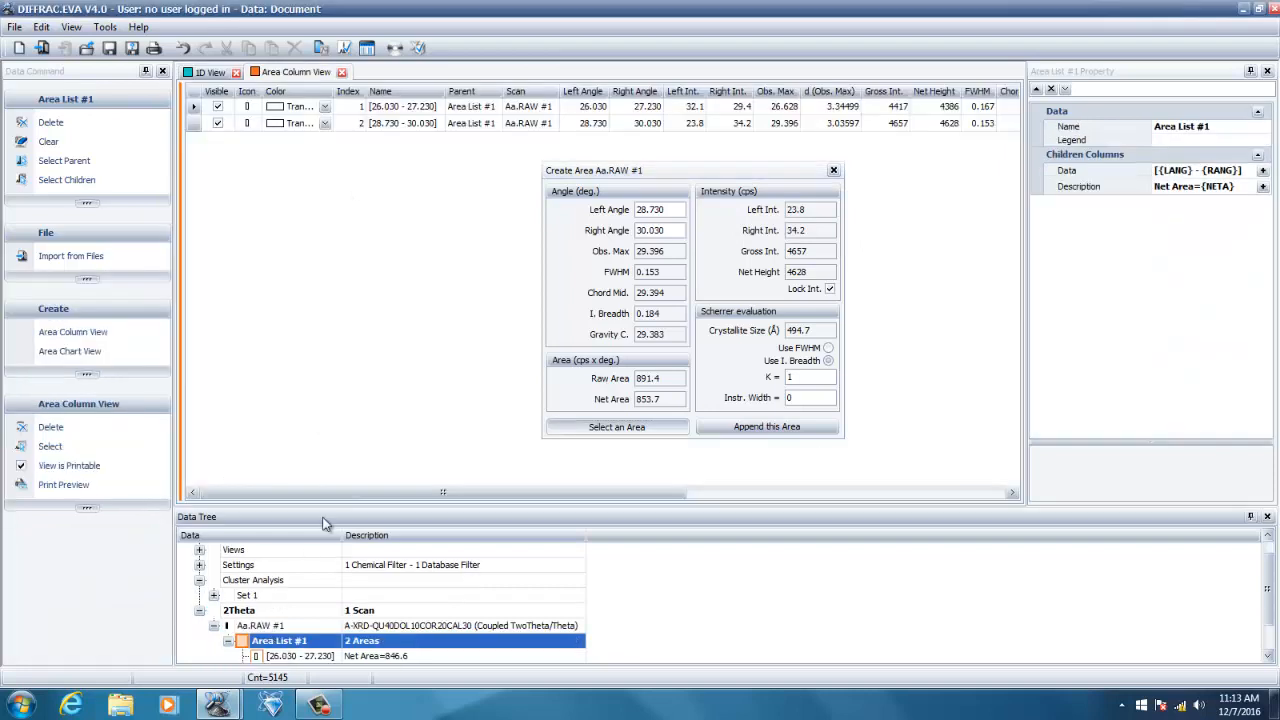
mouse_move(440, 492)
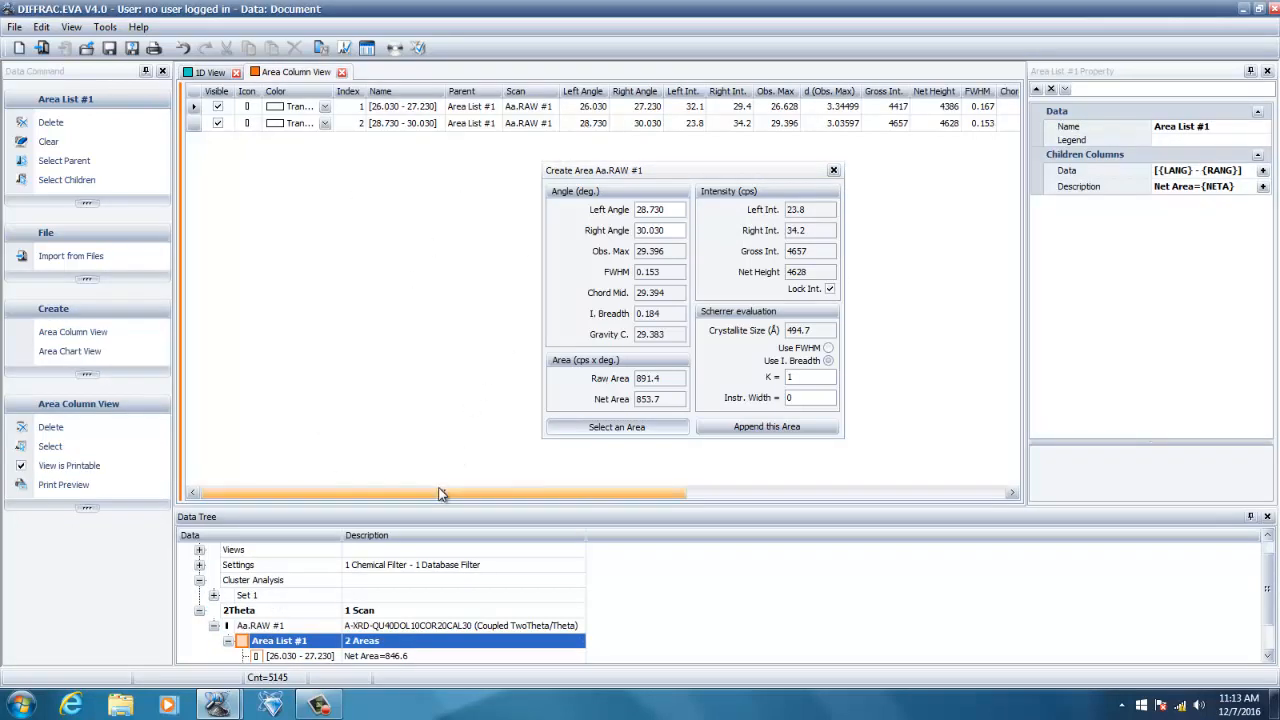
left_click_drag(440, 492, 545, 492)
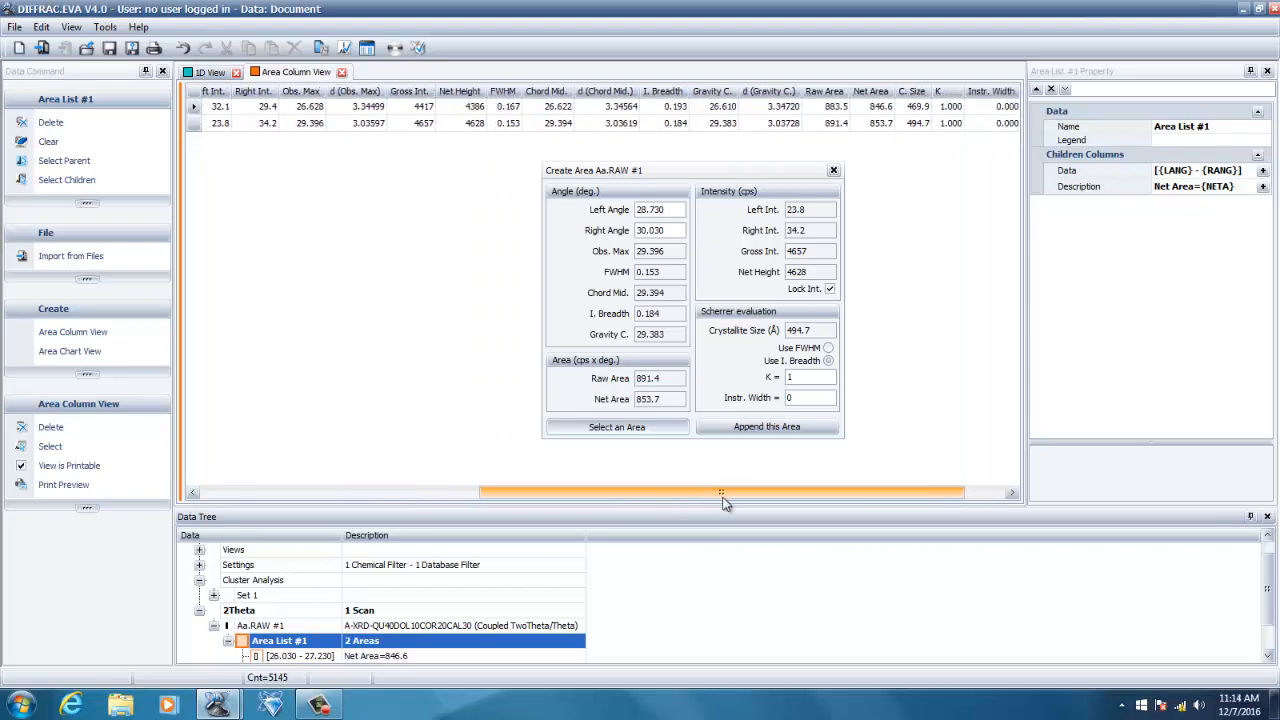
scroll("right", 3)
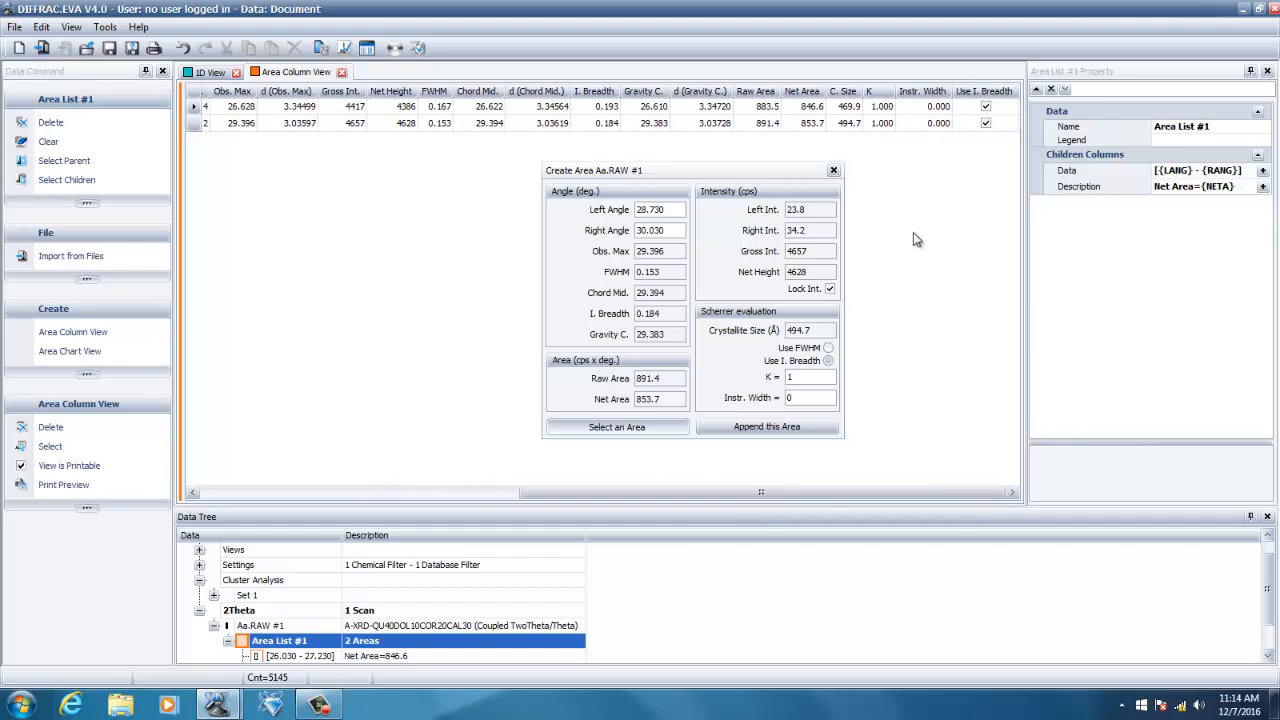
mouse_move(862, 125)
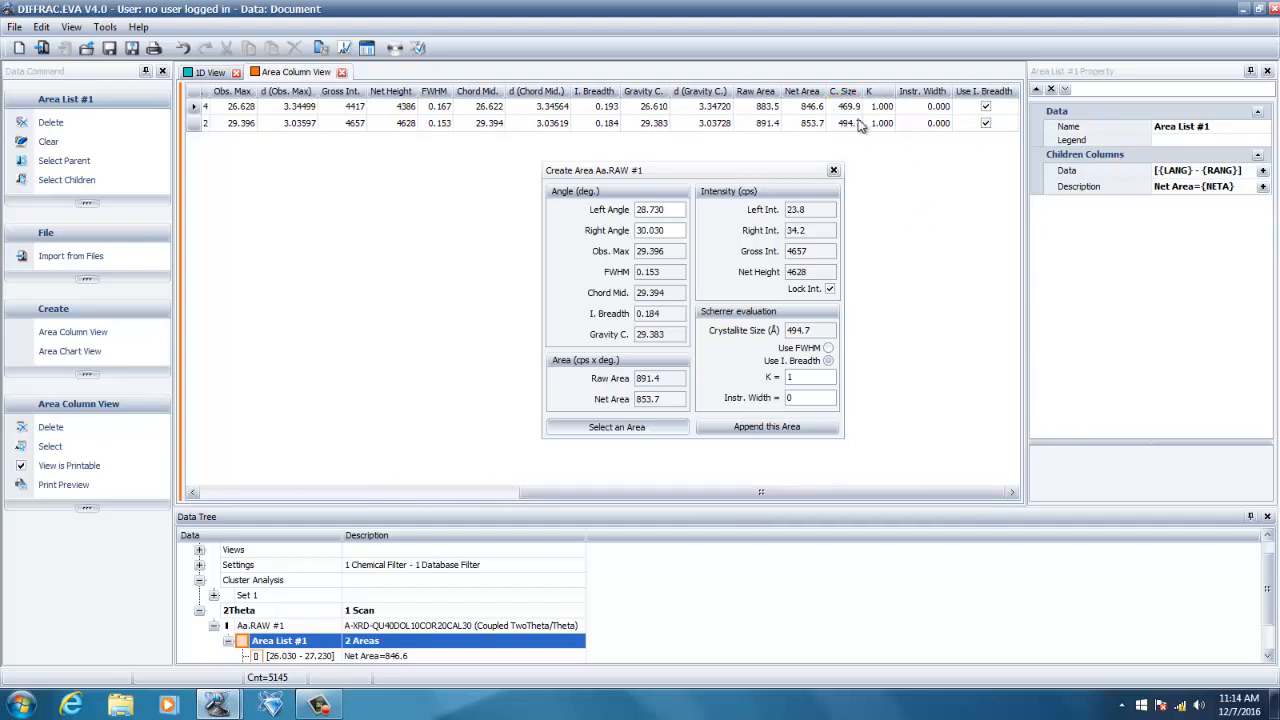
mouse_move(490, 503)
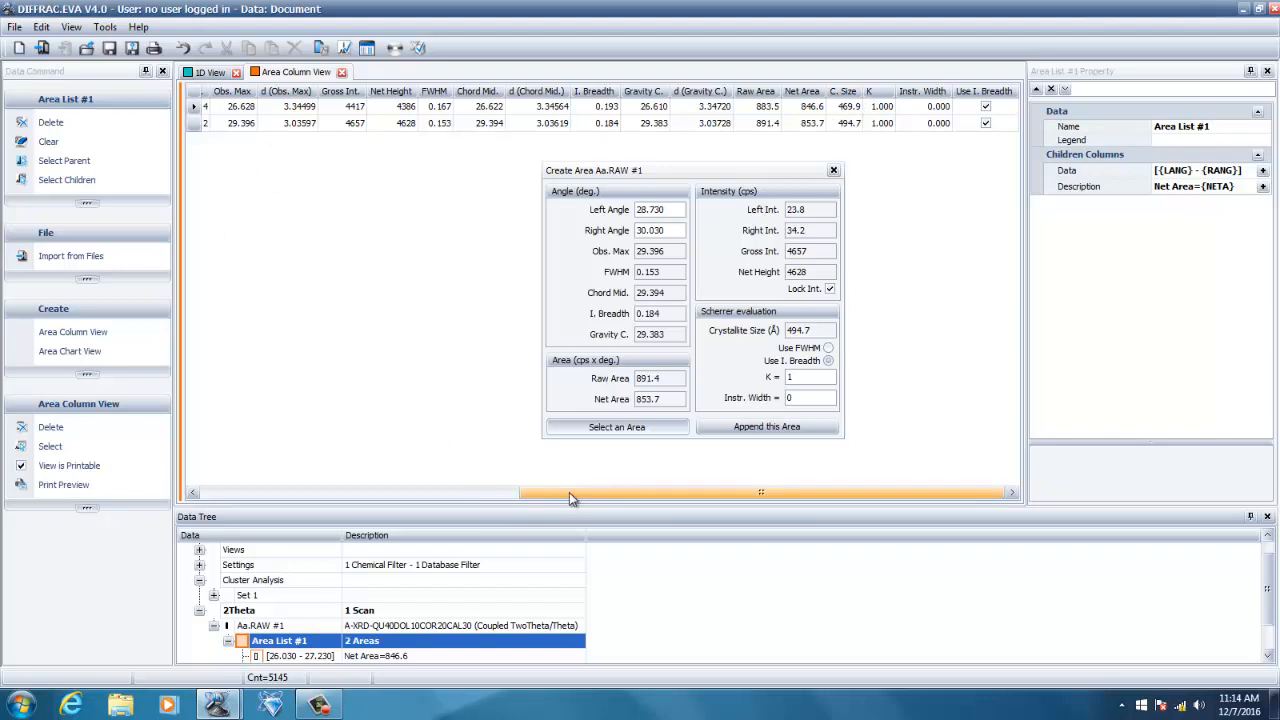
mouse_move(660, 586)
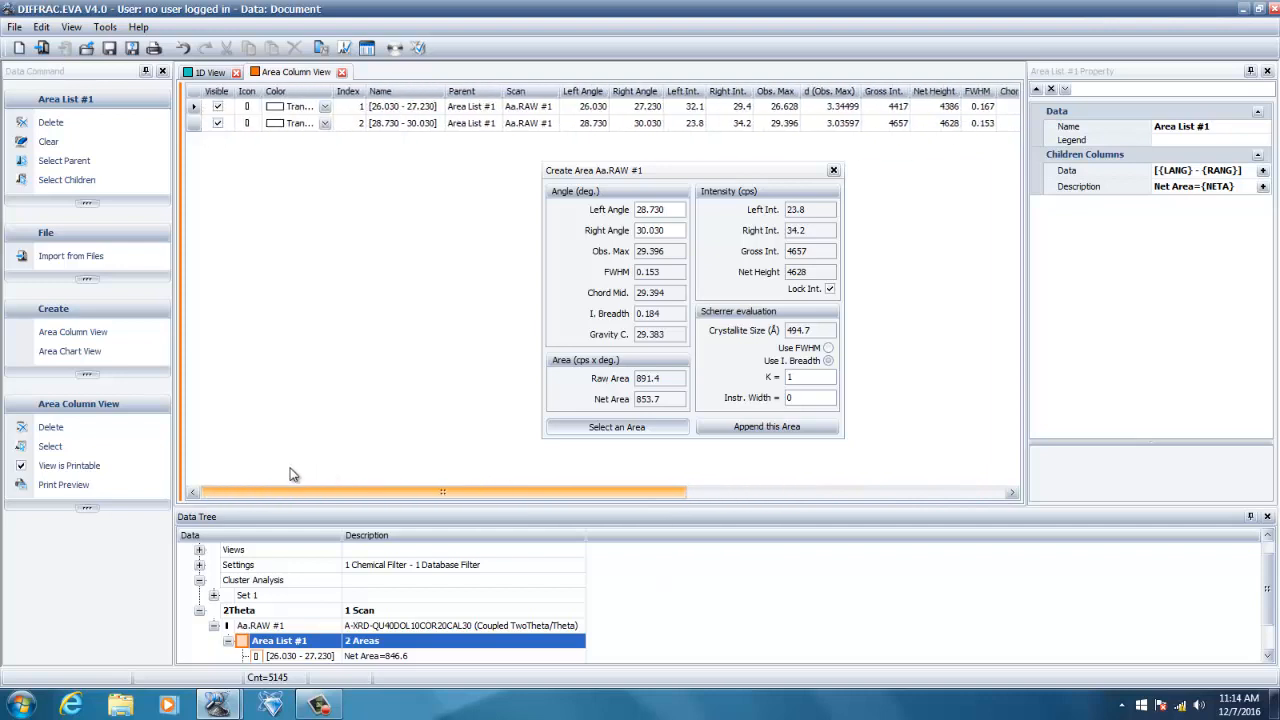
left_click(217, 106)
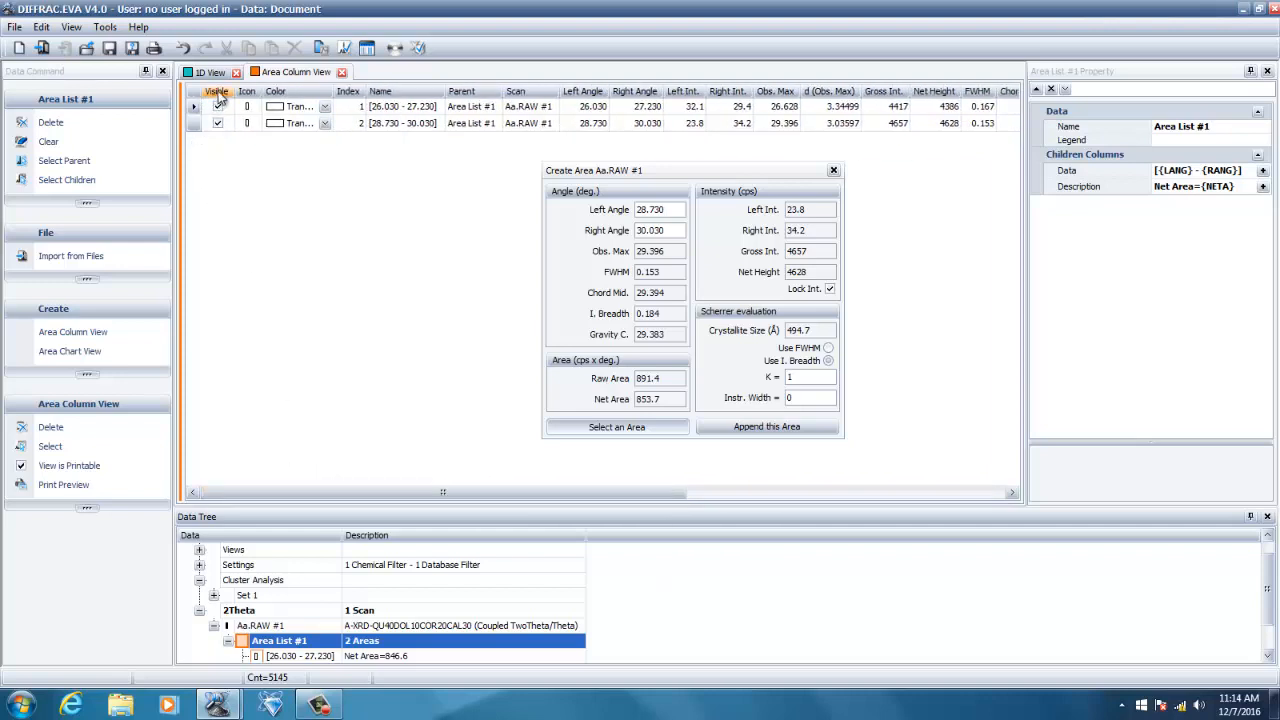
Copy all area table columns with headers using Clipboard Copy > All Columns
right_click(216, 91)
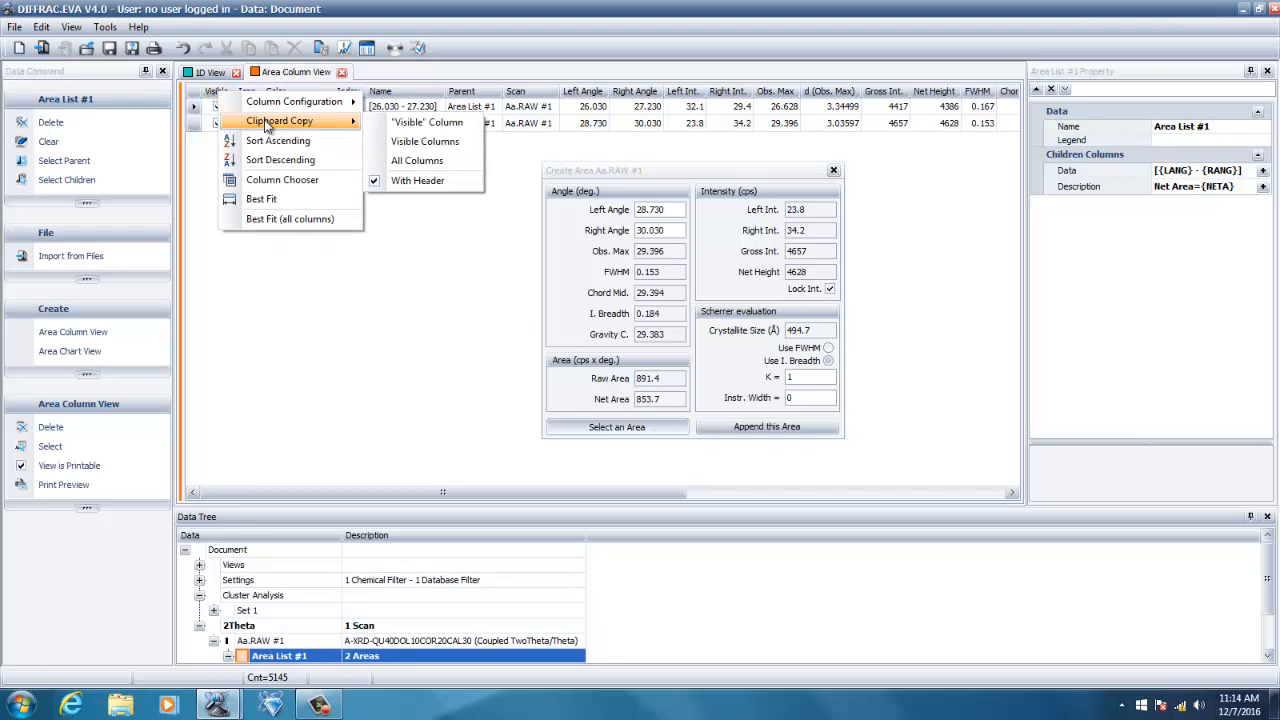
mouse_move(425, 141)
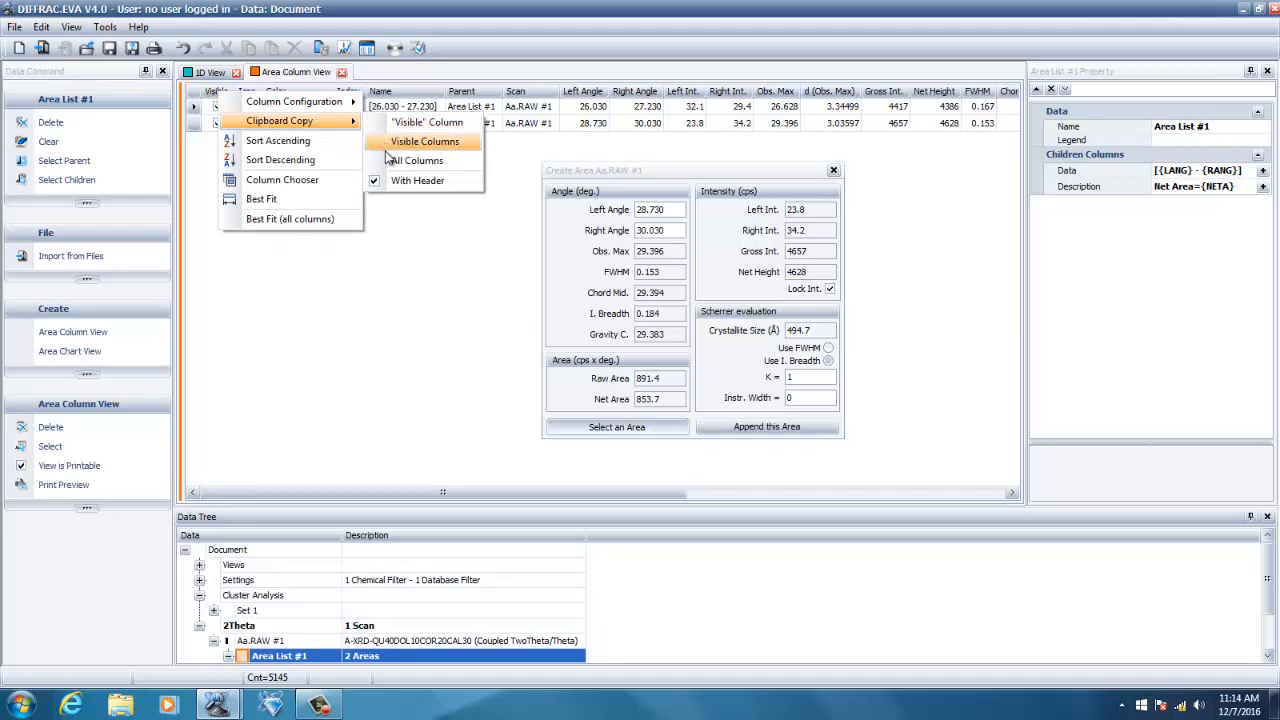
mouse_move(417, 160)
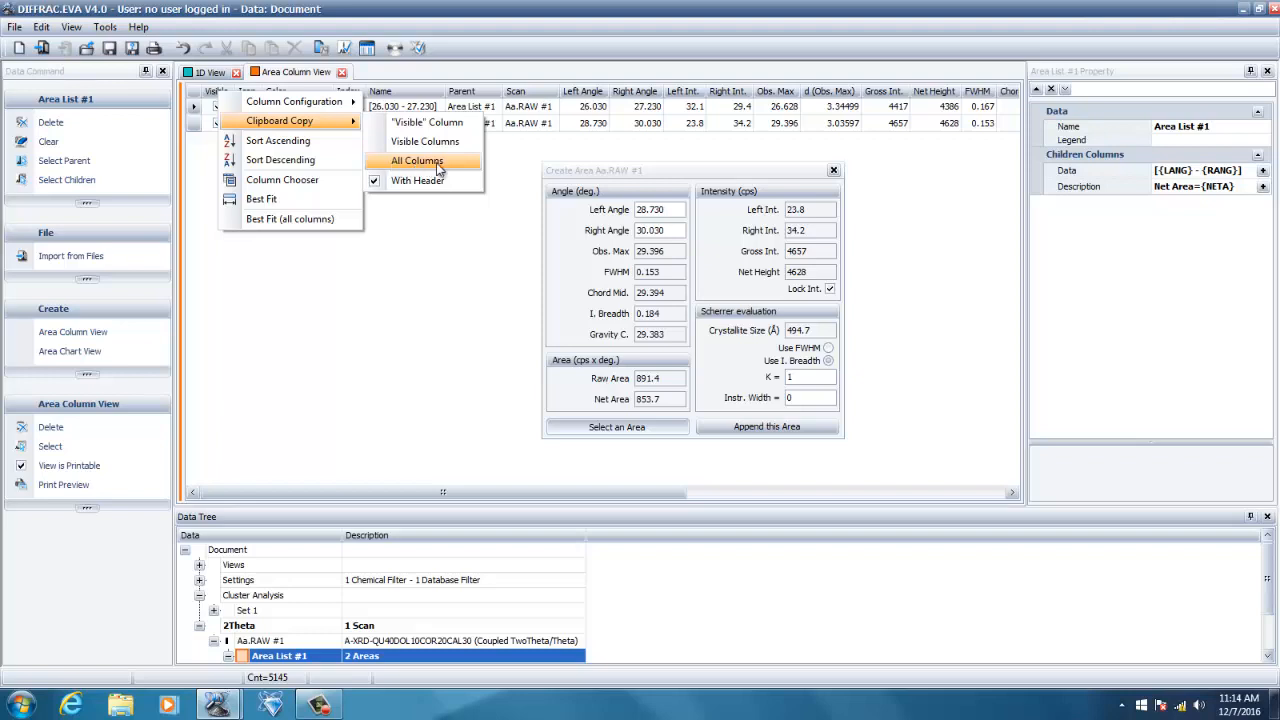
left_click(417, 161)
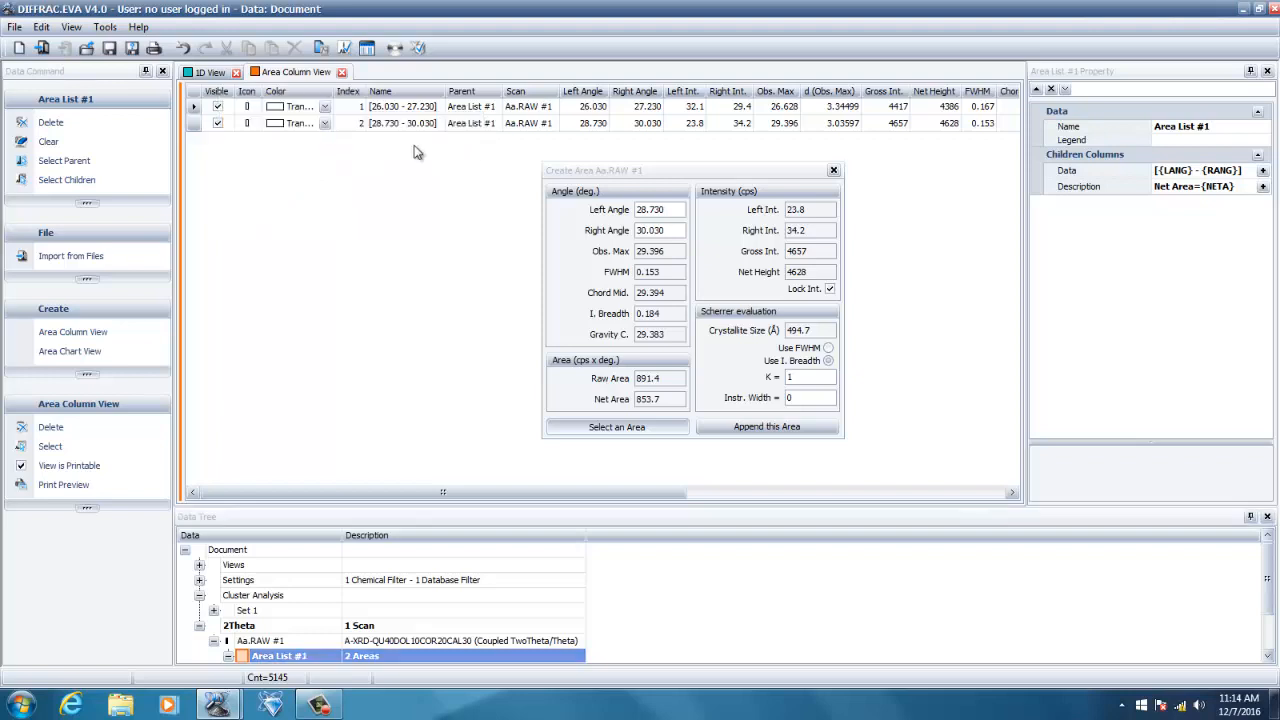
mouse_move(405, 123)
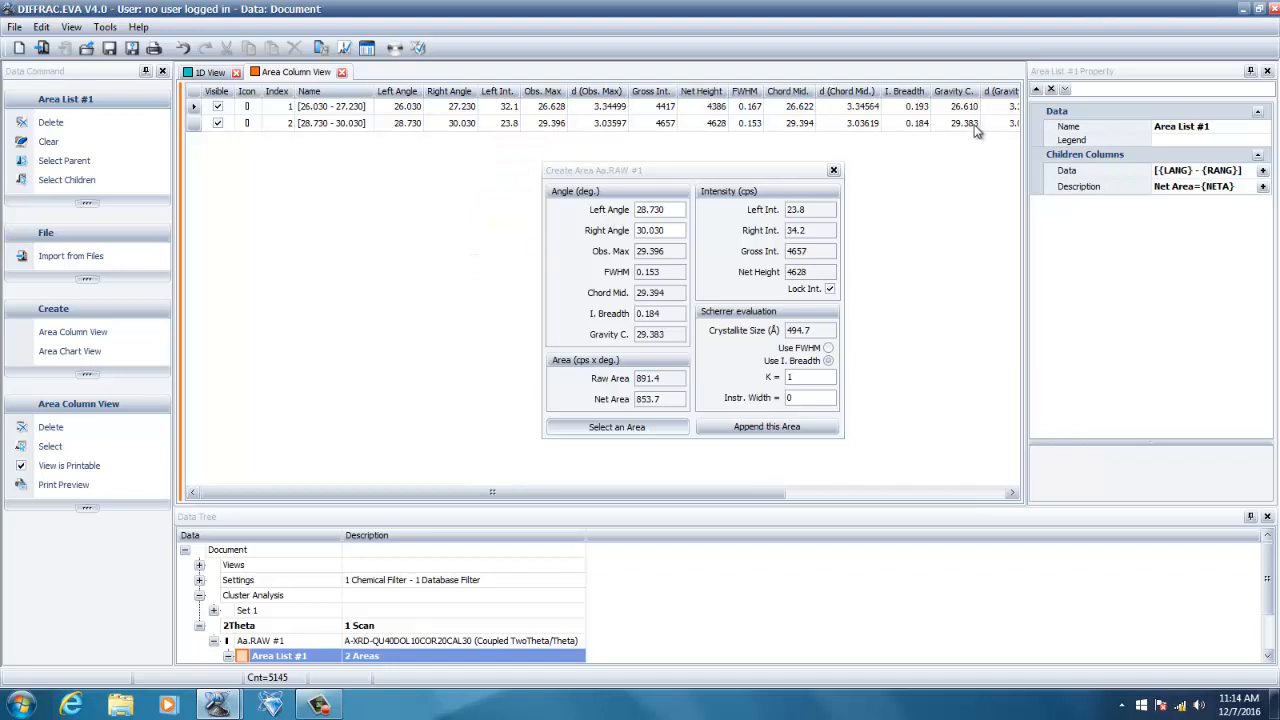
mouse_move(255, 155)
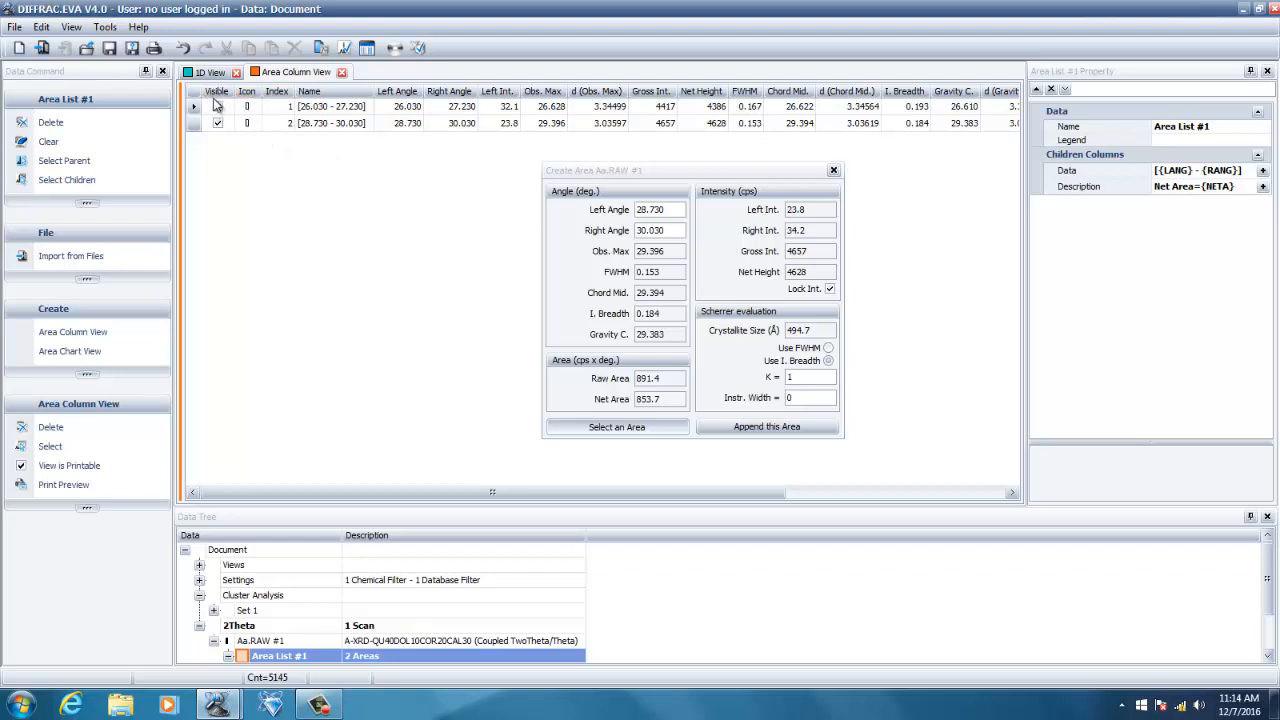
Copy all Area List #1 columns to the clipboard again and launch Microsoft Excel 2010
right_click(216, 100)
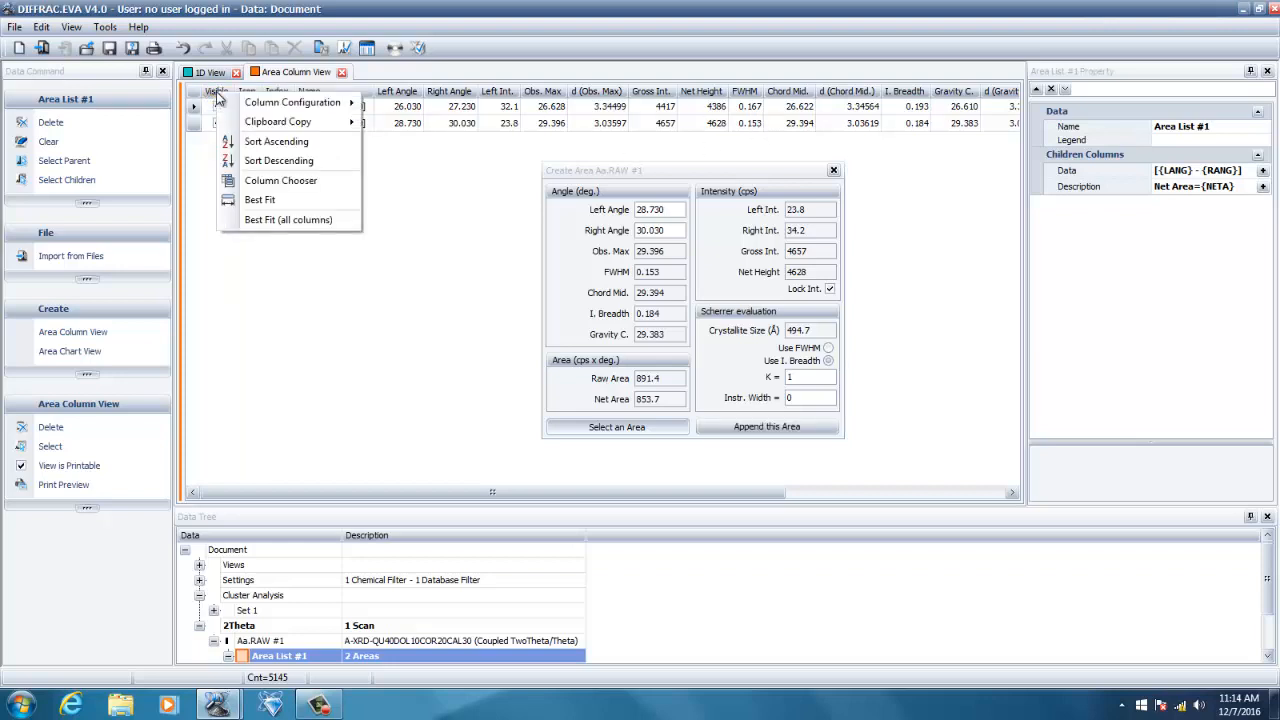
mouse_move(277, 121)
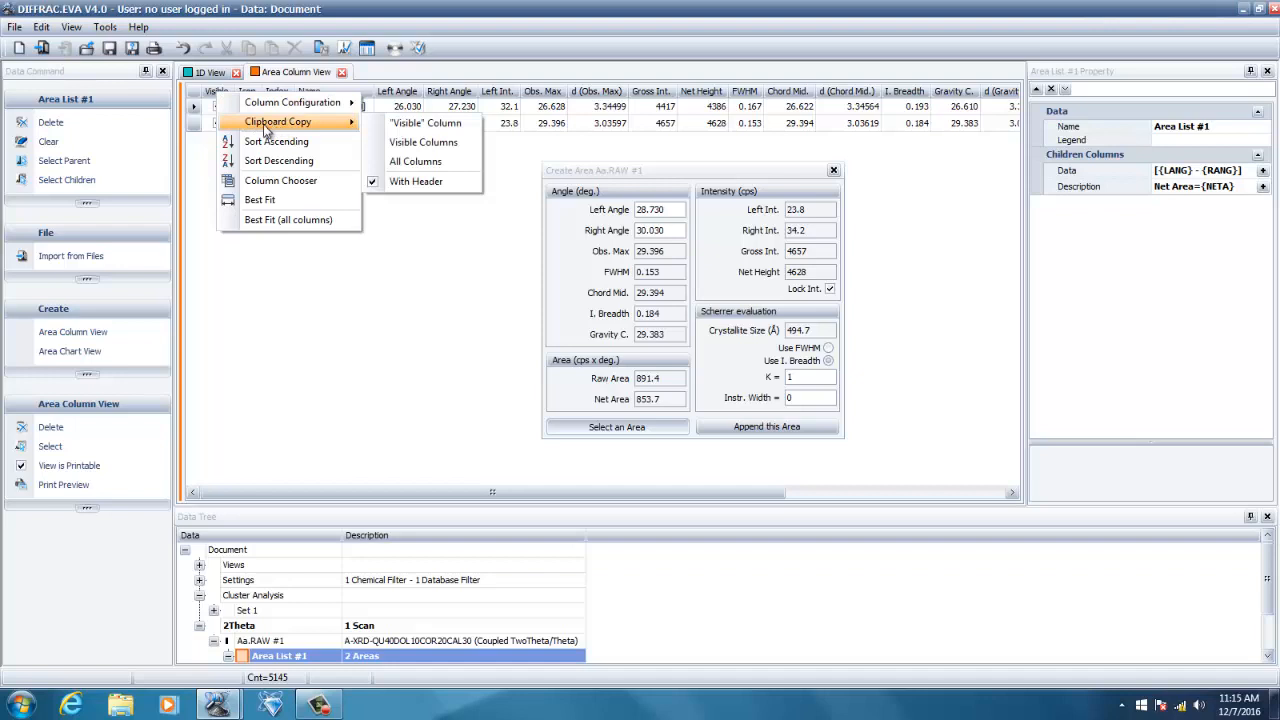
mouse_move(425, 122)
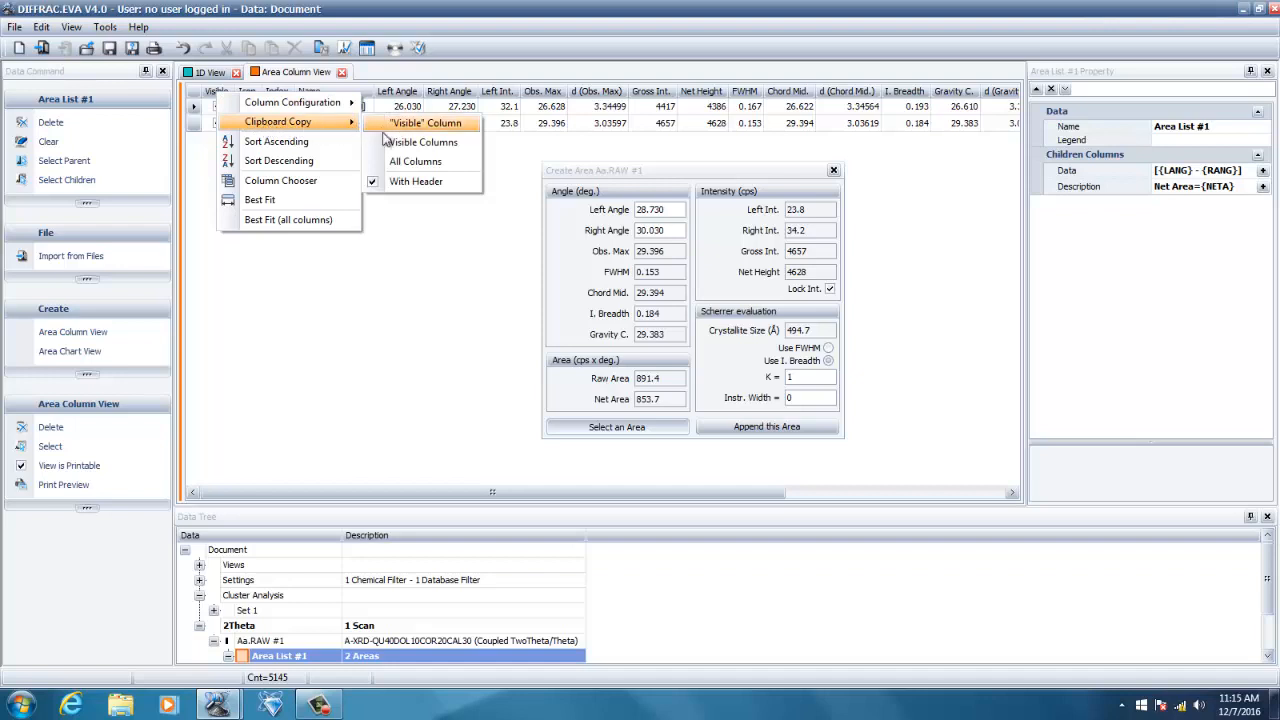
mouse_move(415, 161)
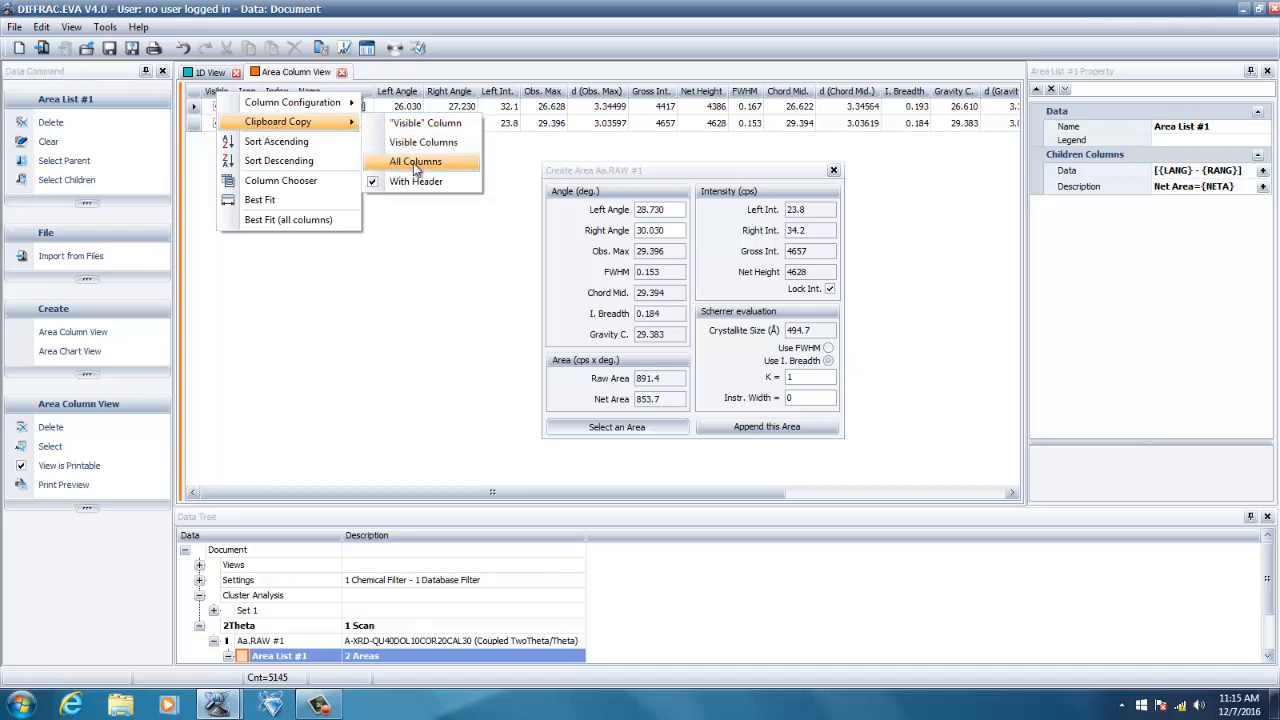
left_click(414, 161)
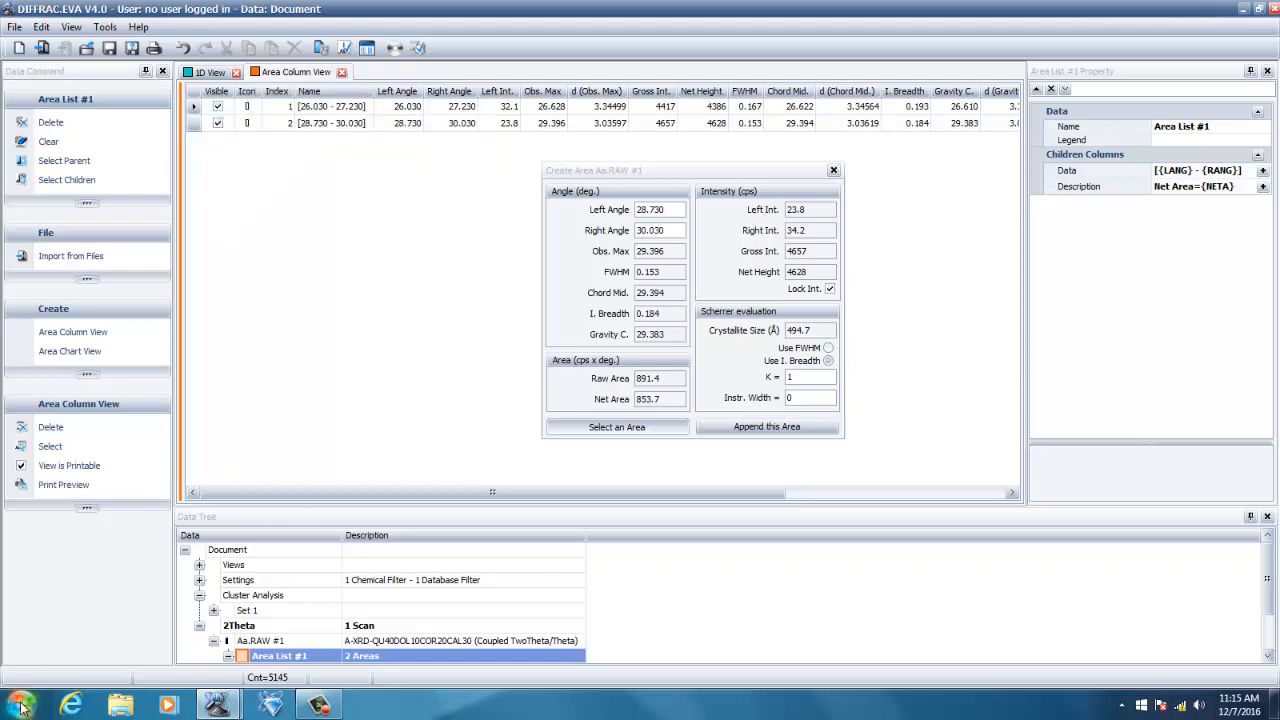
left_click(18, 705)
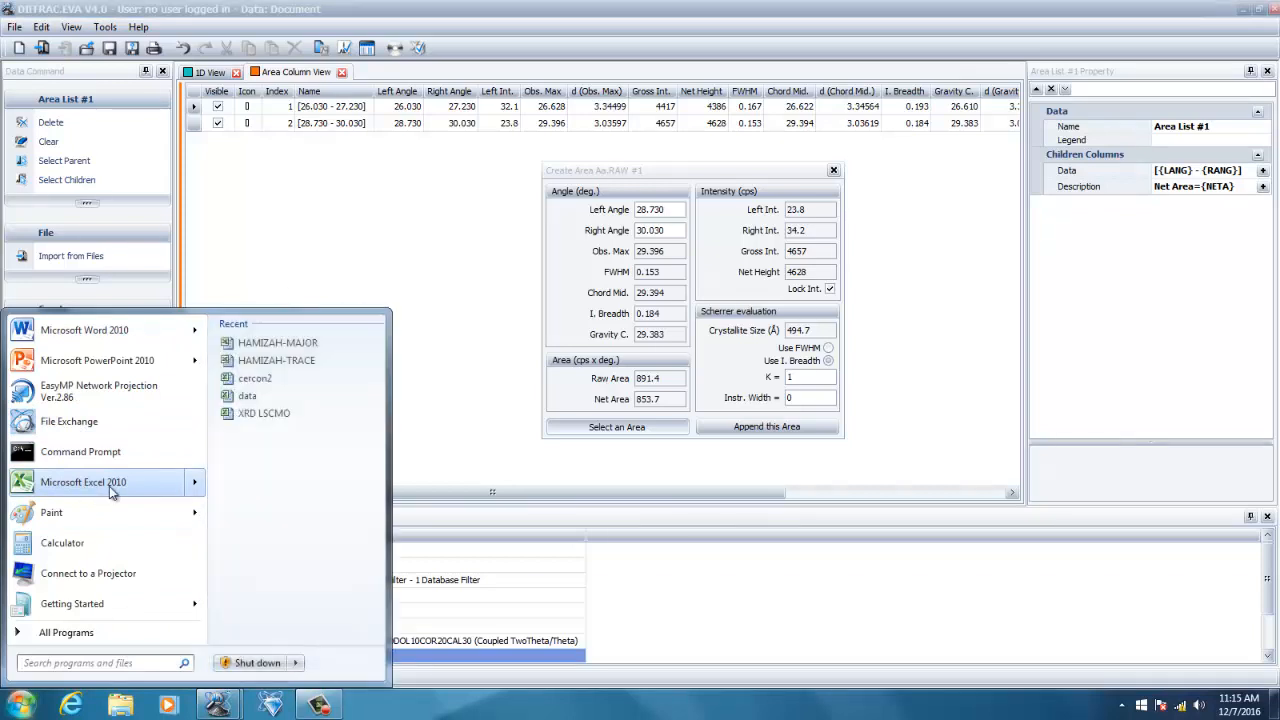
left_click(84, 482)
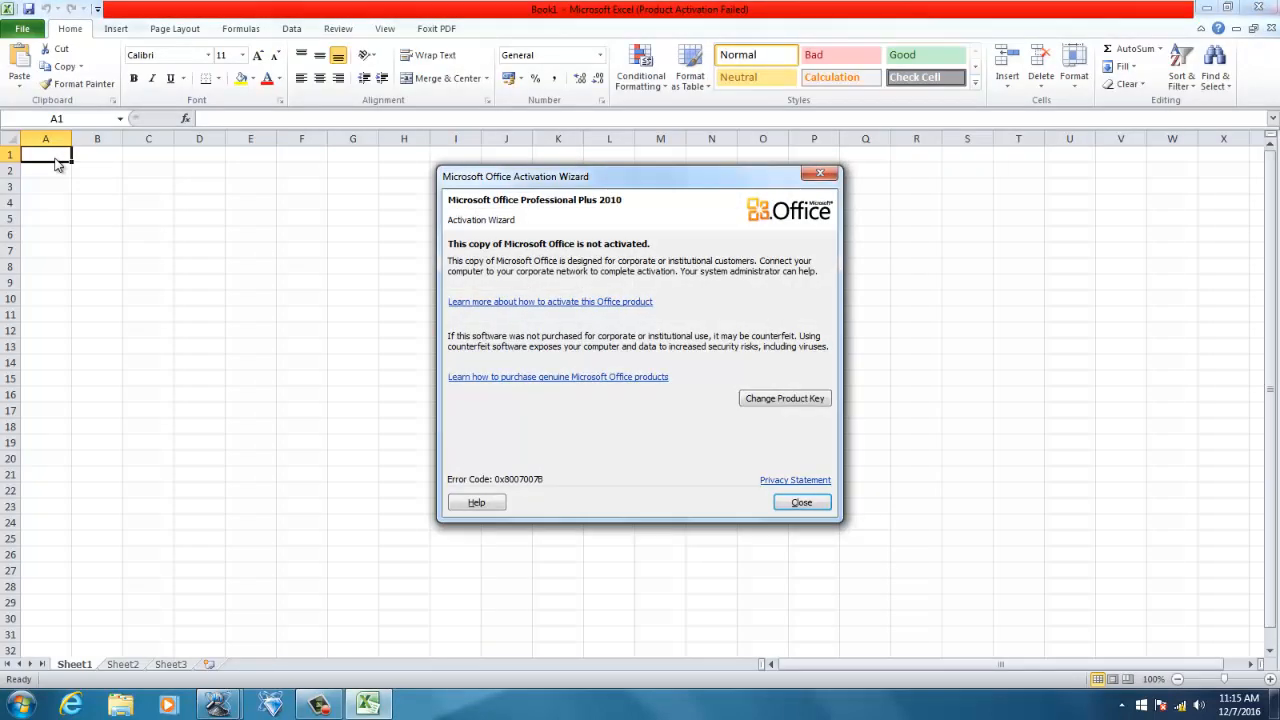
Dismiss the Office activation notice and paste the area table into cell A1
left_click(801, 502)
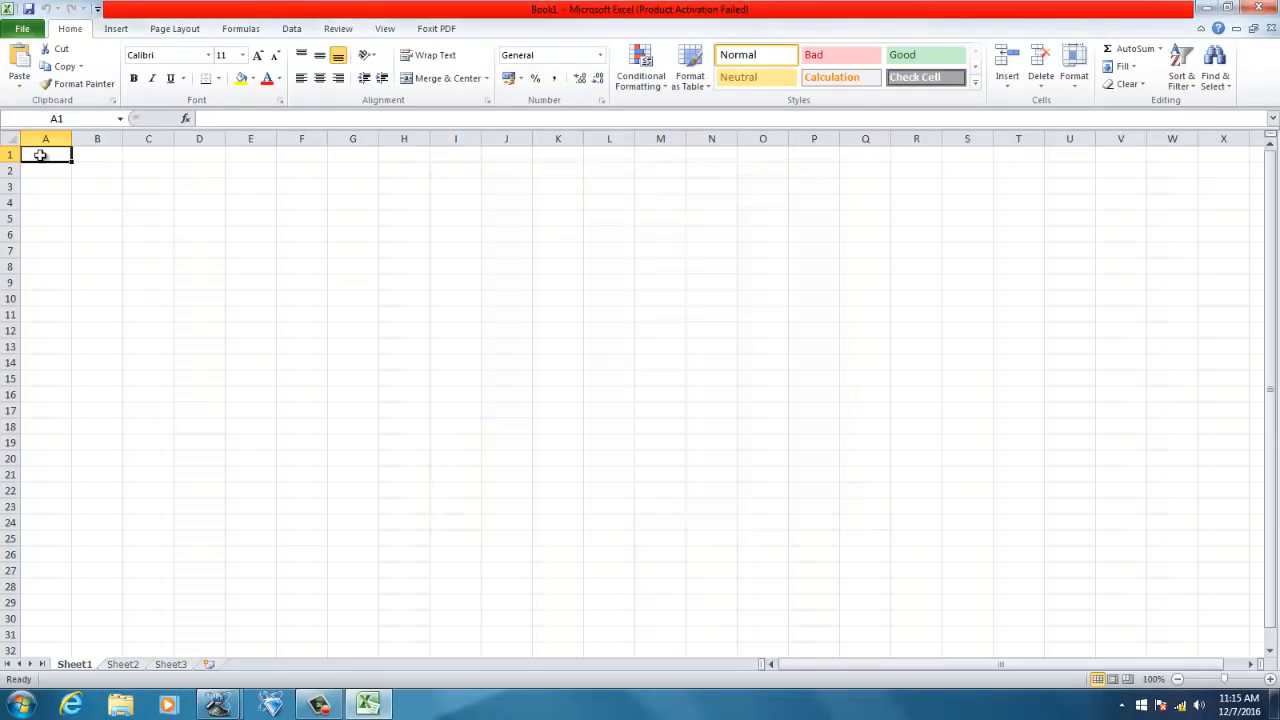
right_click(45, 154)
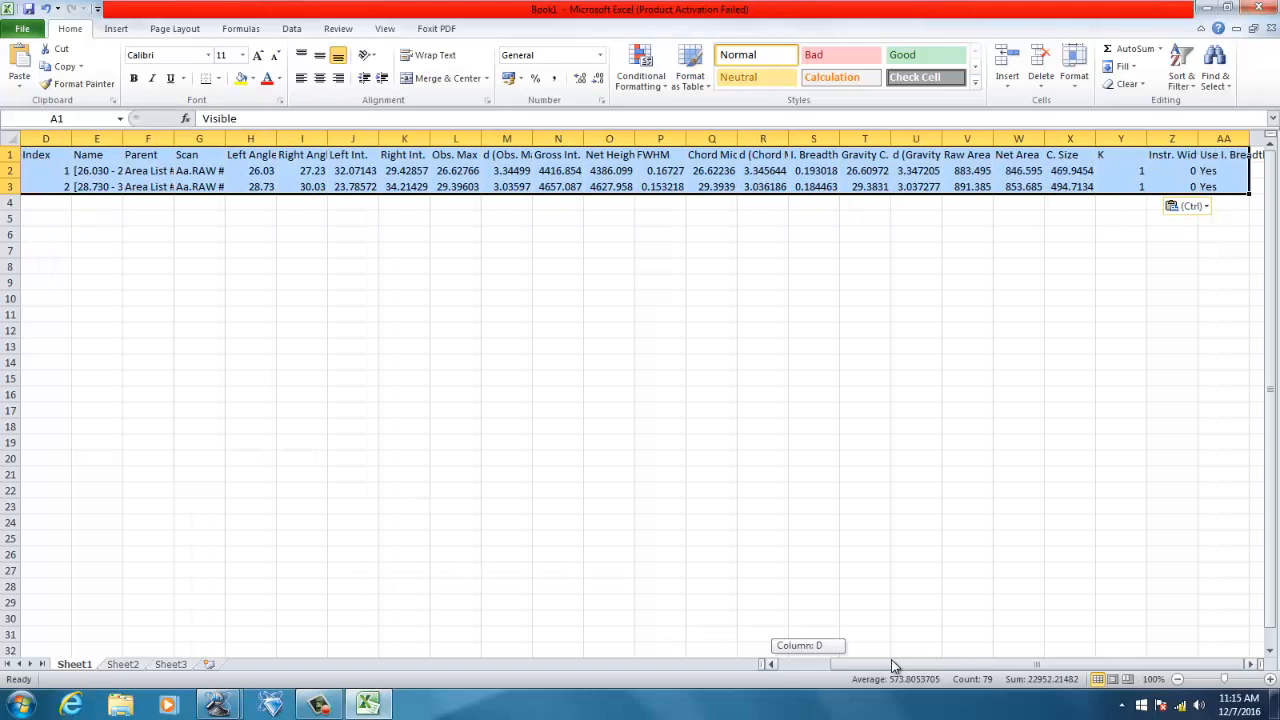
mouse_move(1065, 155)
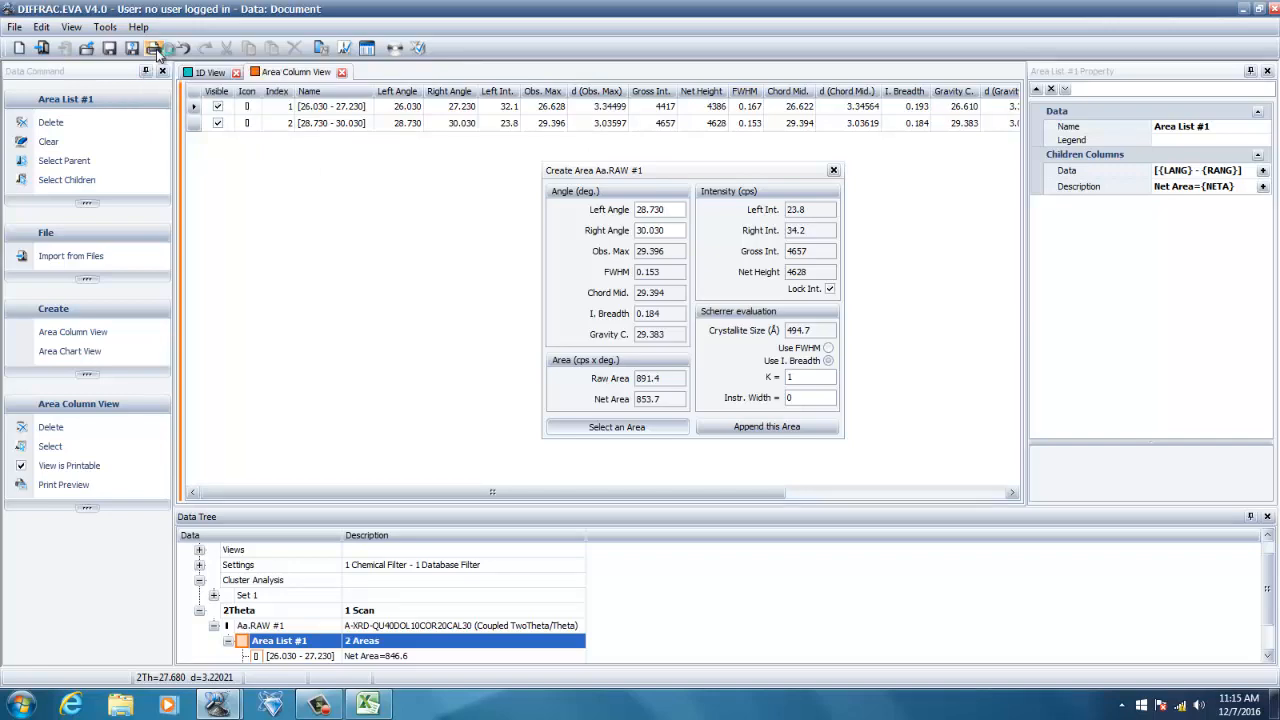
Open the report's print preview and zoom in to 120% on the Area List table
left_click(63, 484)
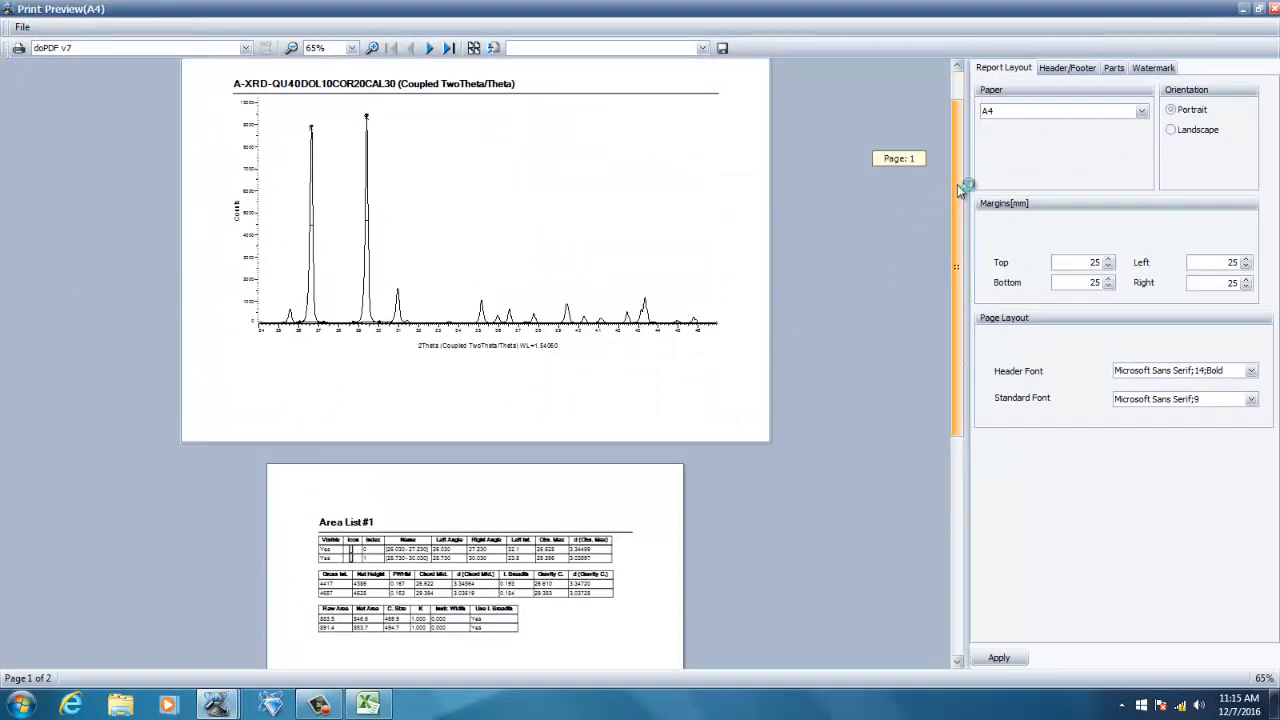
scroll("down", 3)
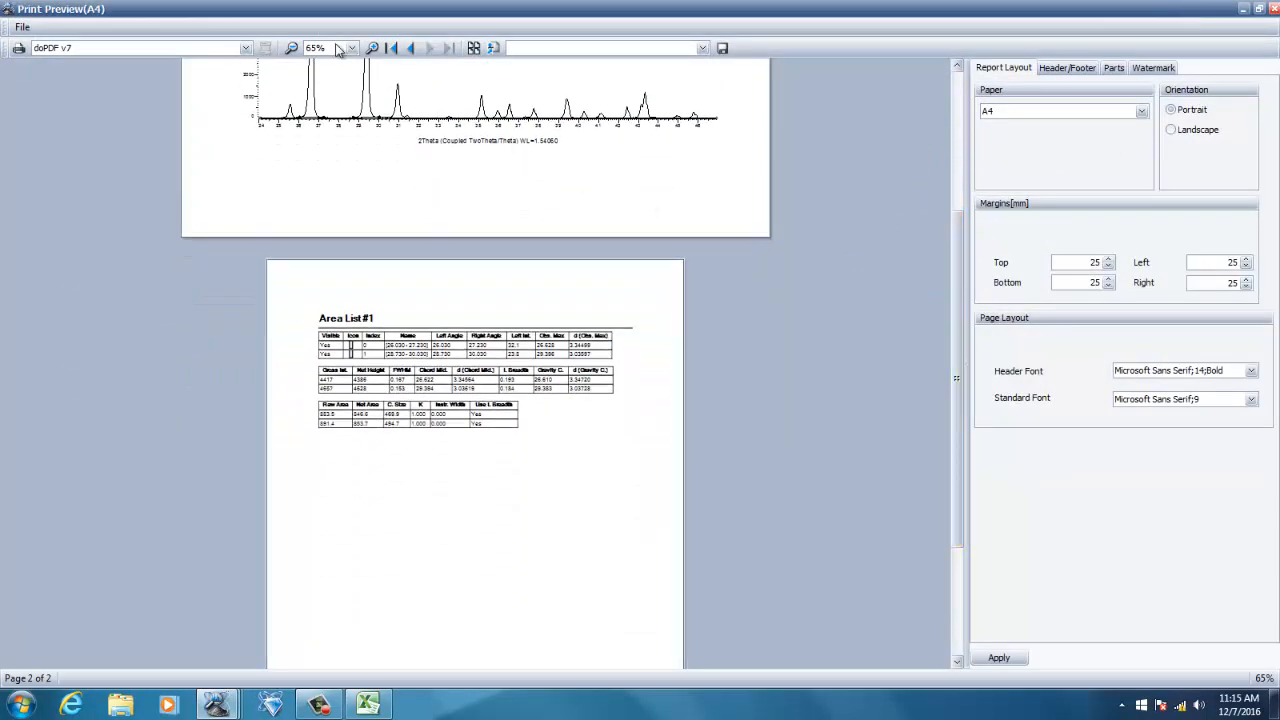
left_click(373, 48)
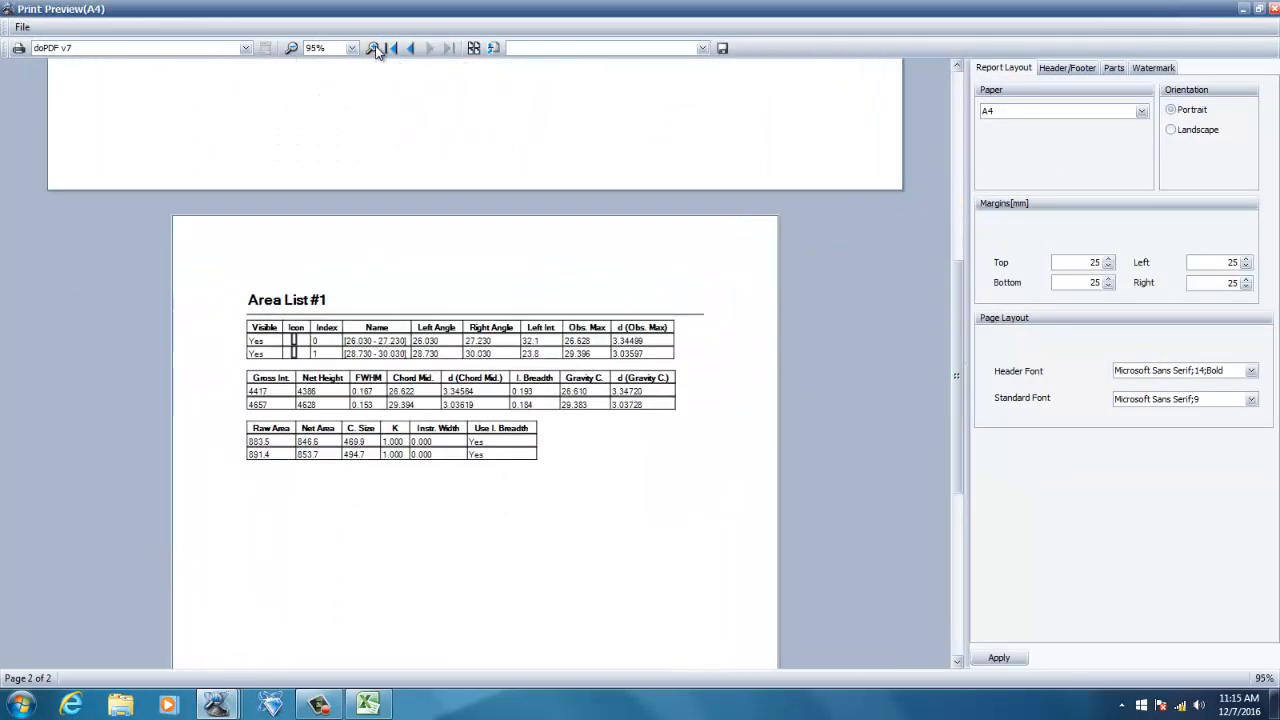
left_click(373, 48)
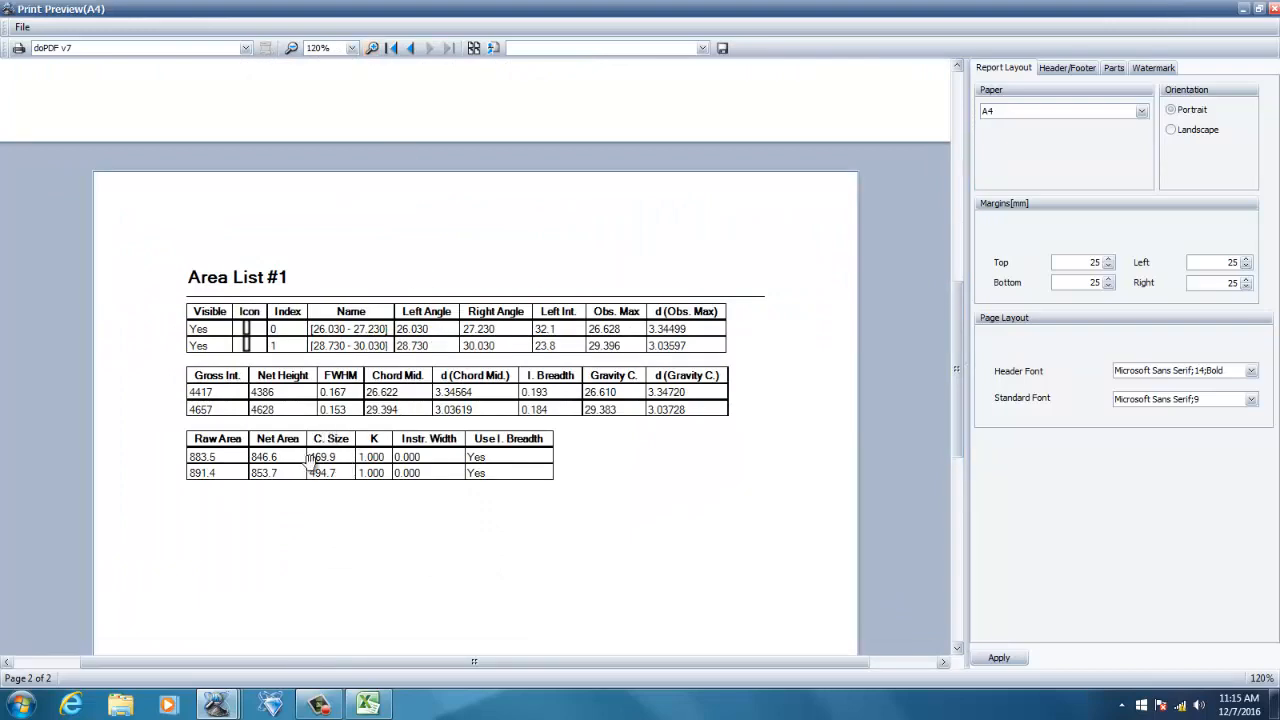
mouse_move(948, 350)
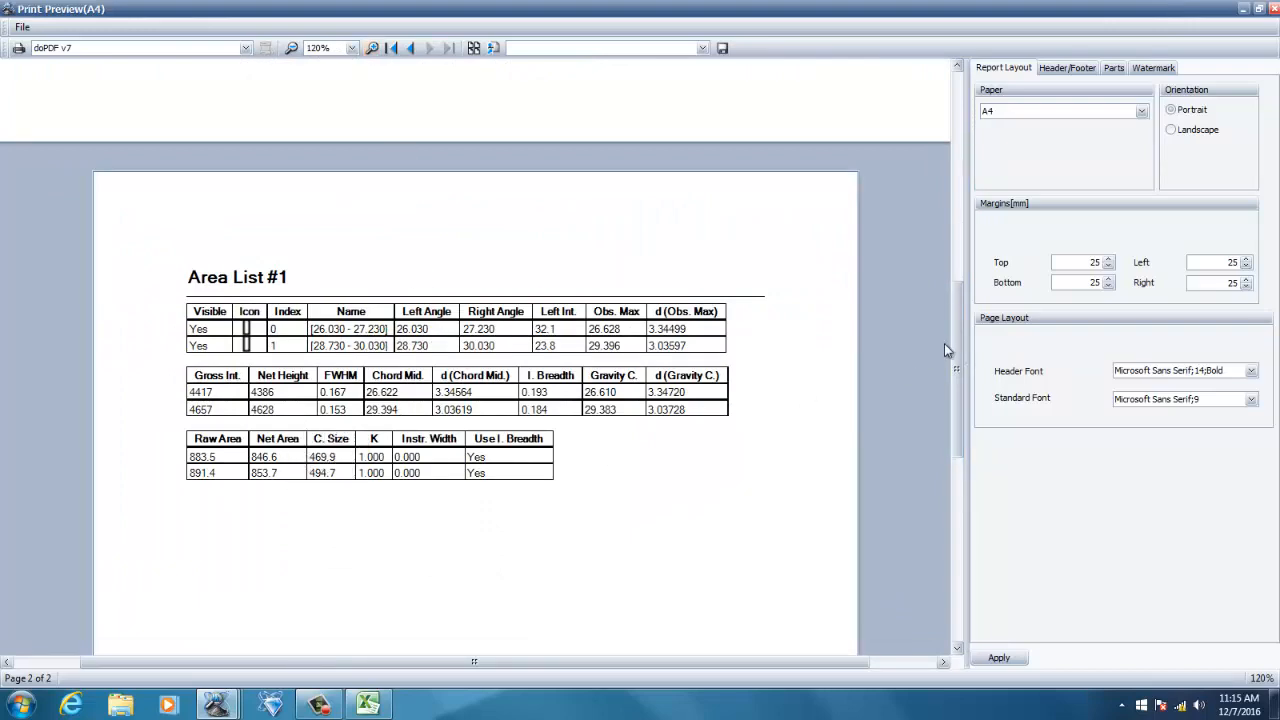
Go back to page 1 with the diffractogram and confirm the doPDF v7 printer
left_click(410, 47)
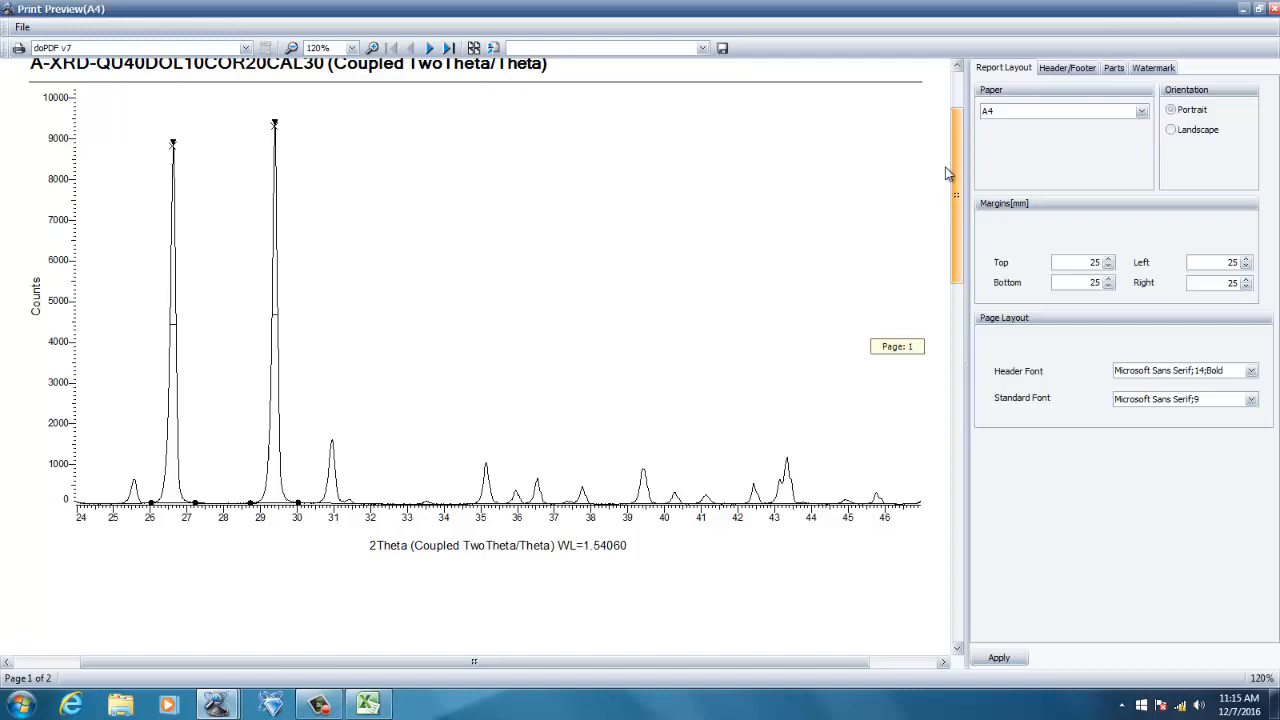
left_click(18, 48)
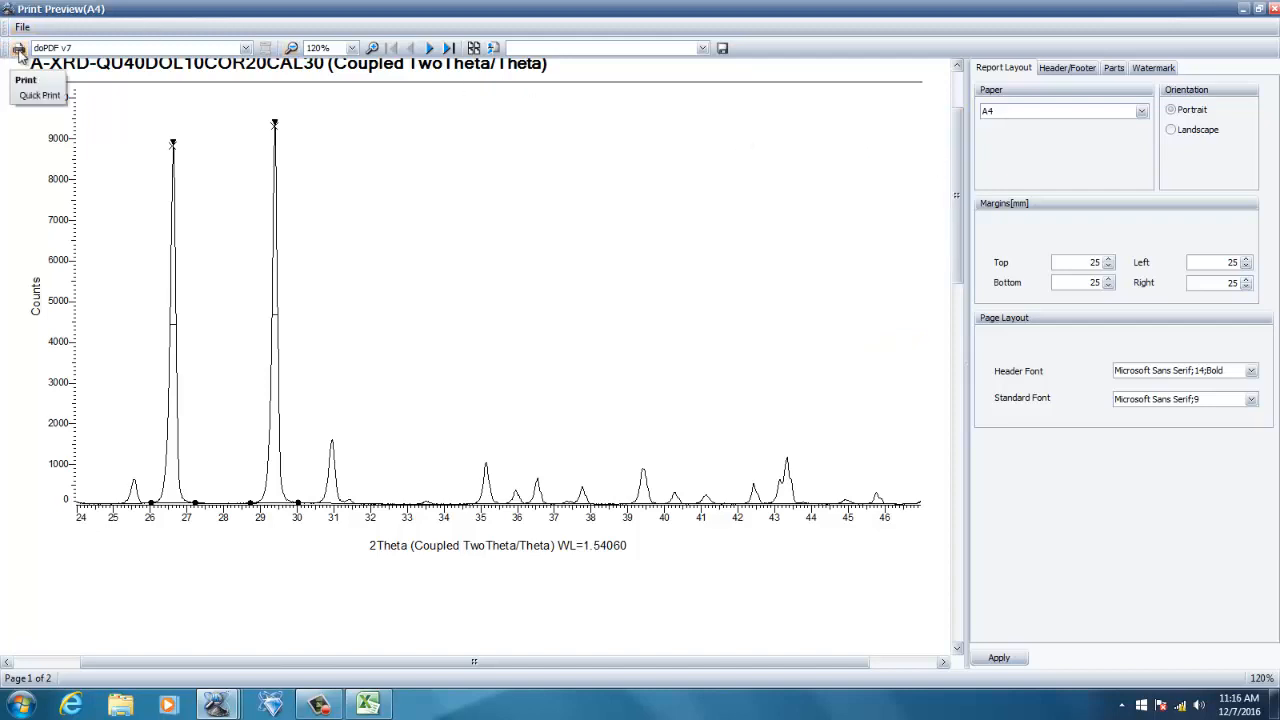
mouse_move(108, 48)
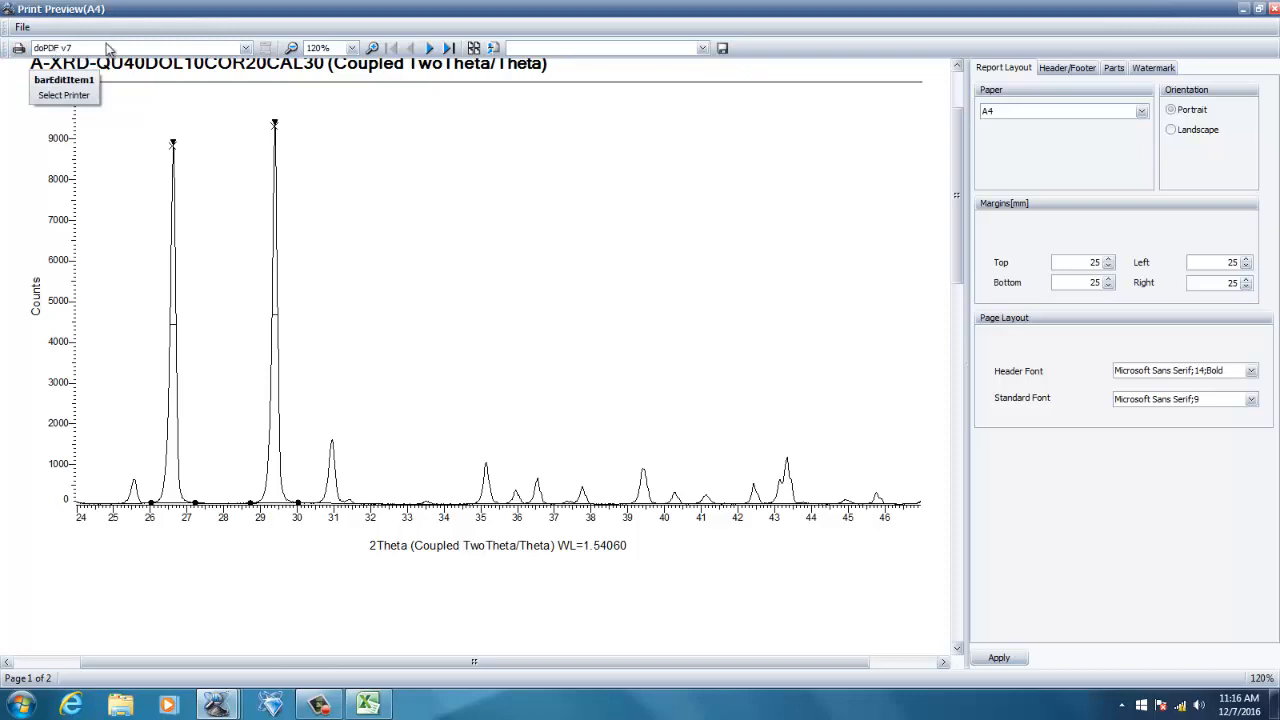
left_click(245, 47)
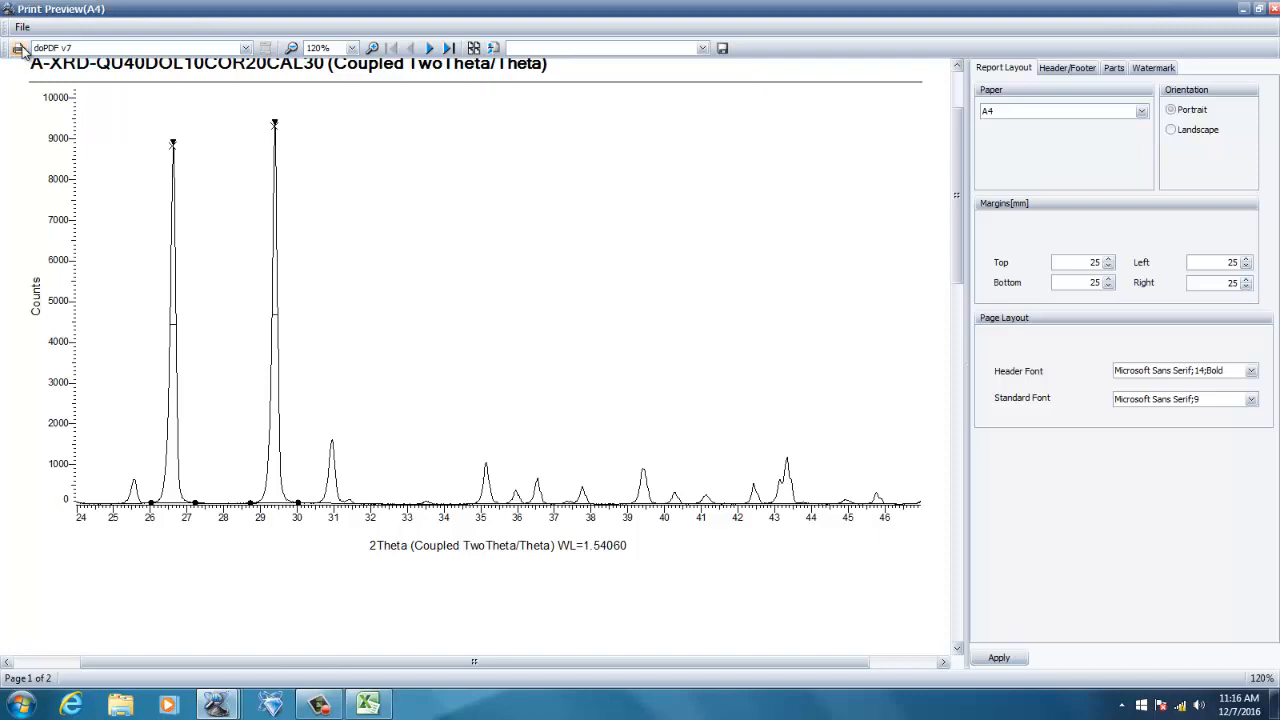
Send the report to doPDF, cancel the PDF save, and return to the Aa.RAW 1D View
left_click(18, 47)
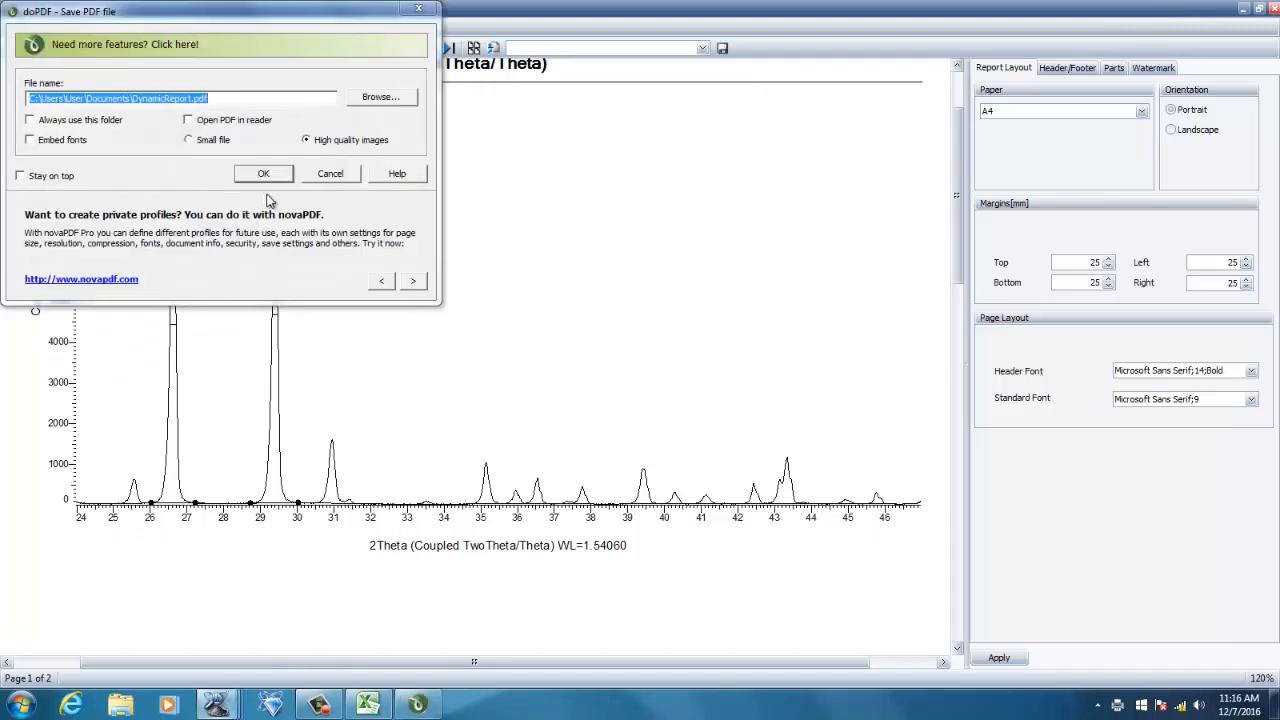
mouse_move(172, 207)
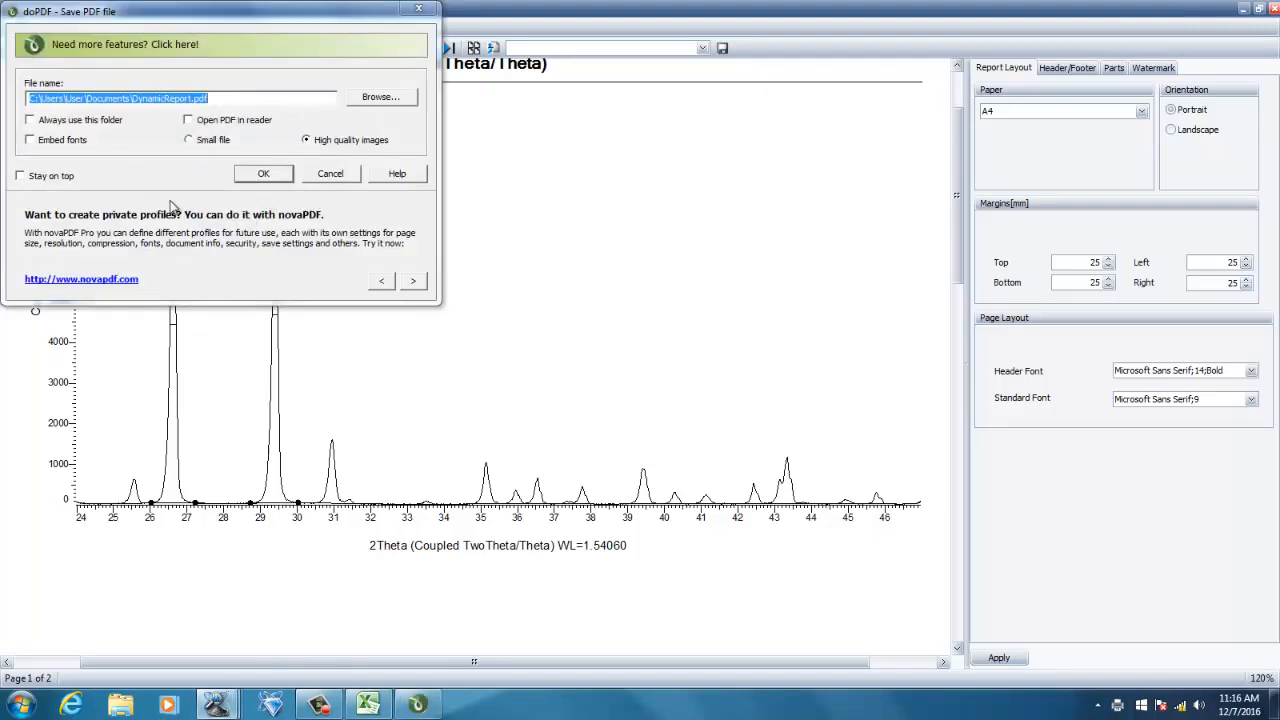
mouse_move(400, 37)
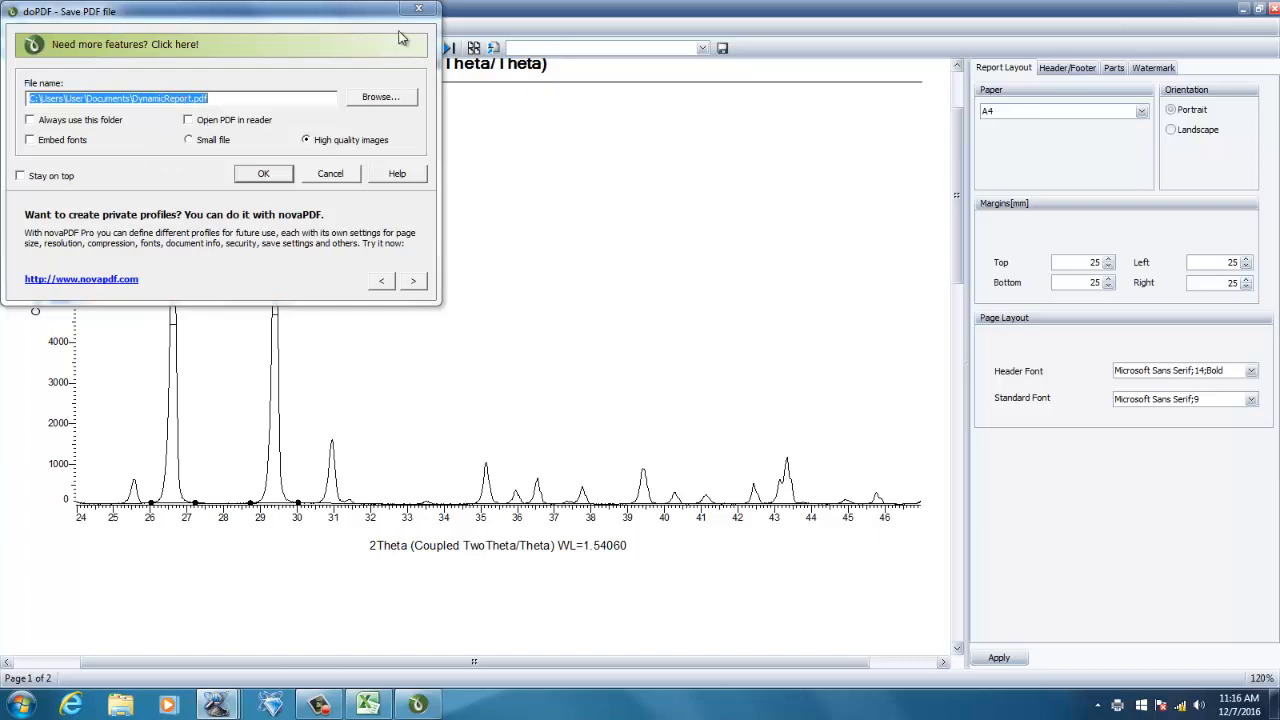
mouse_move(418, 11)
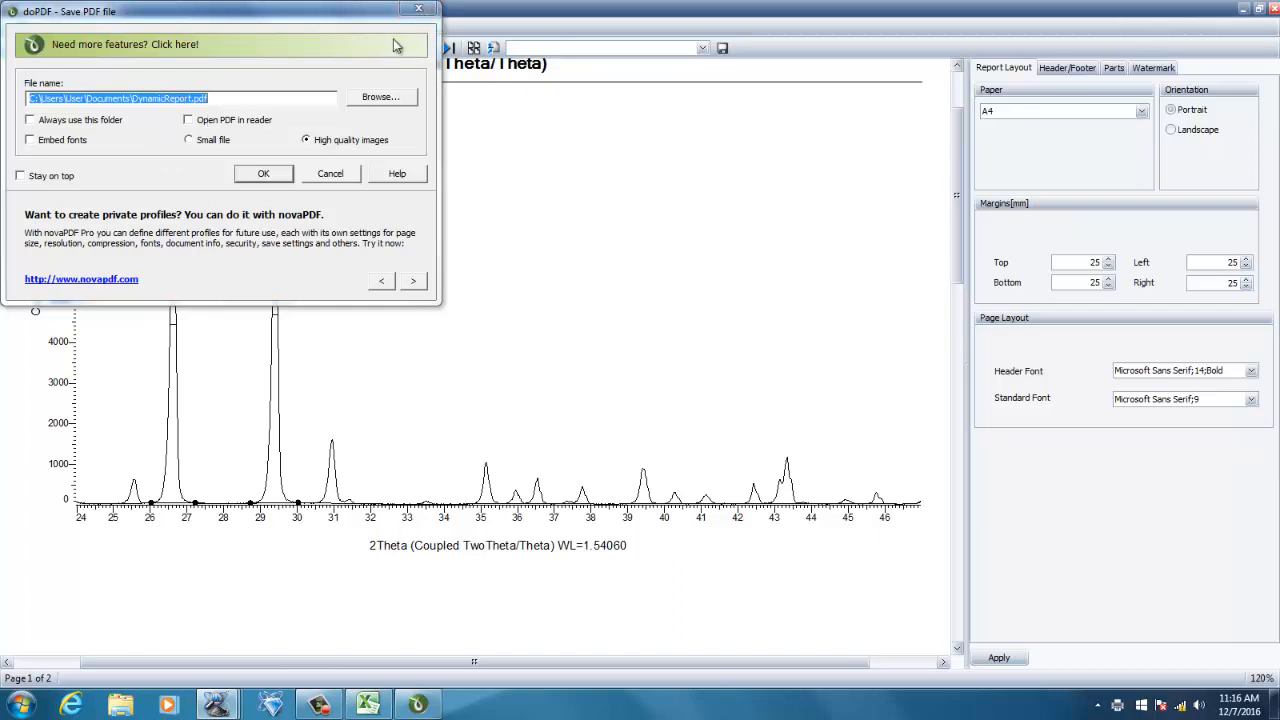
left_click(330, 173)
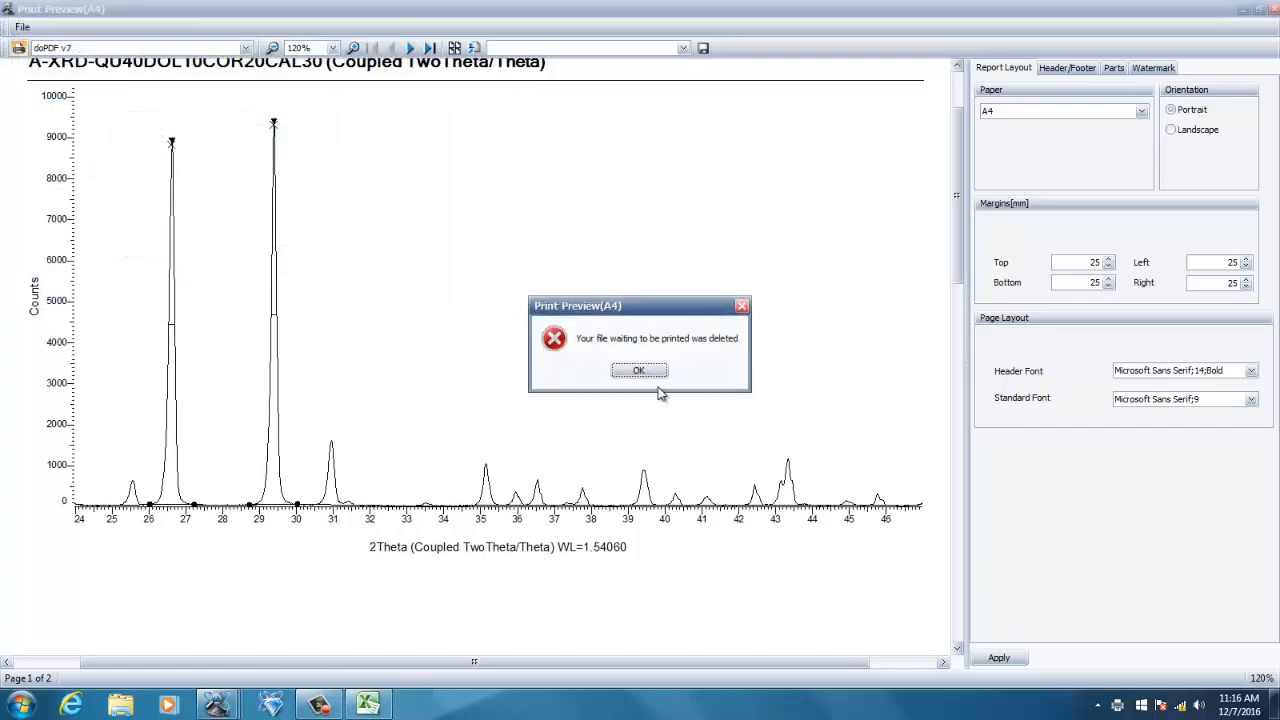
left_click(639, 370)
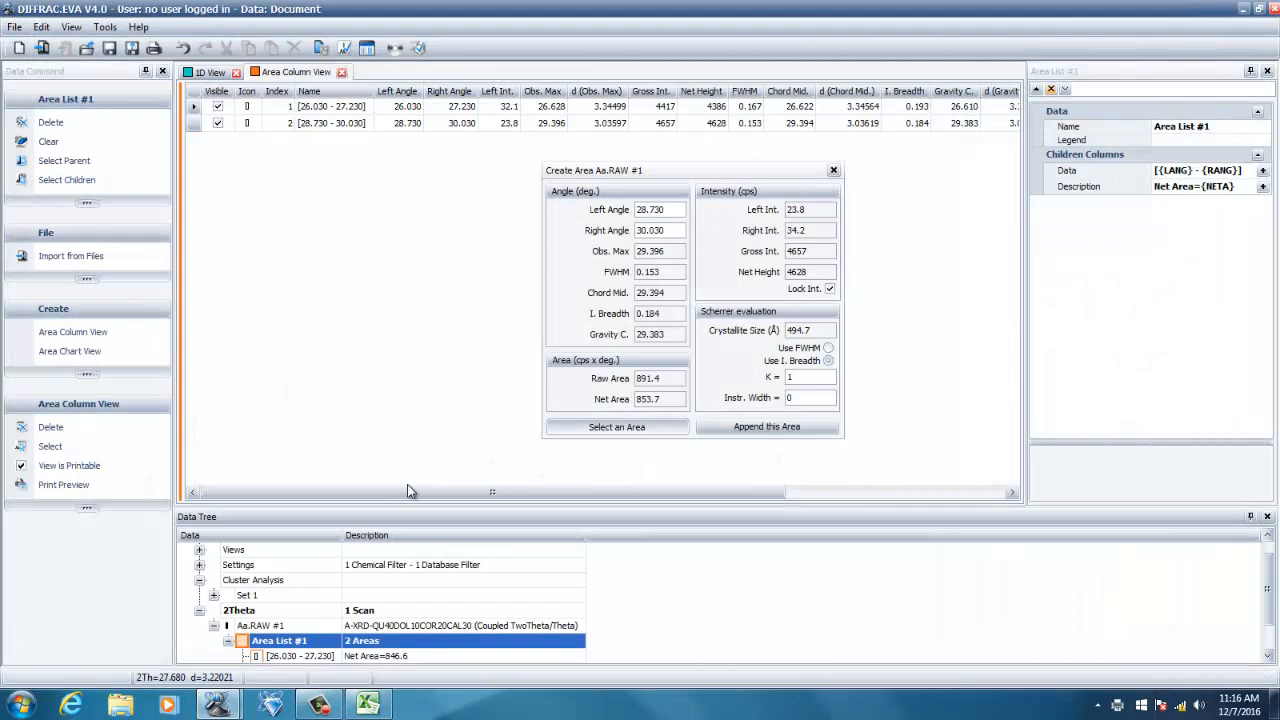
left_click(208, 71)
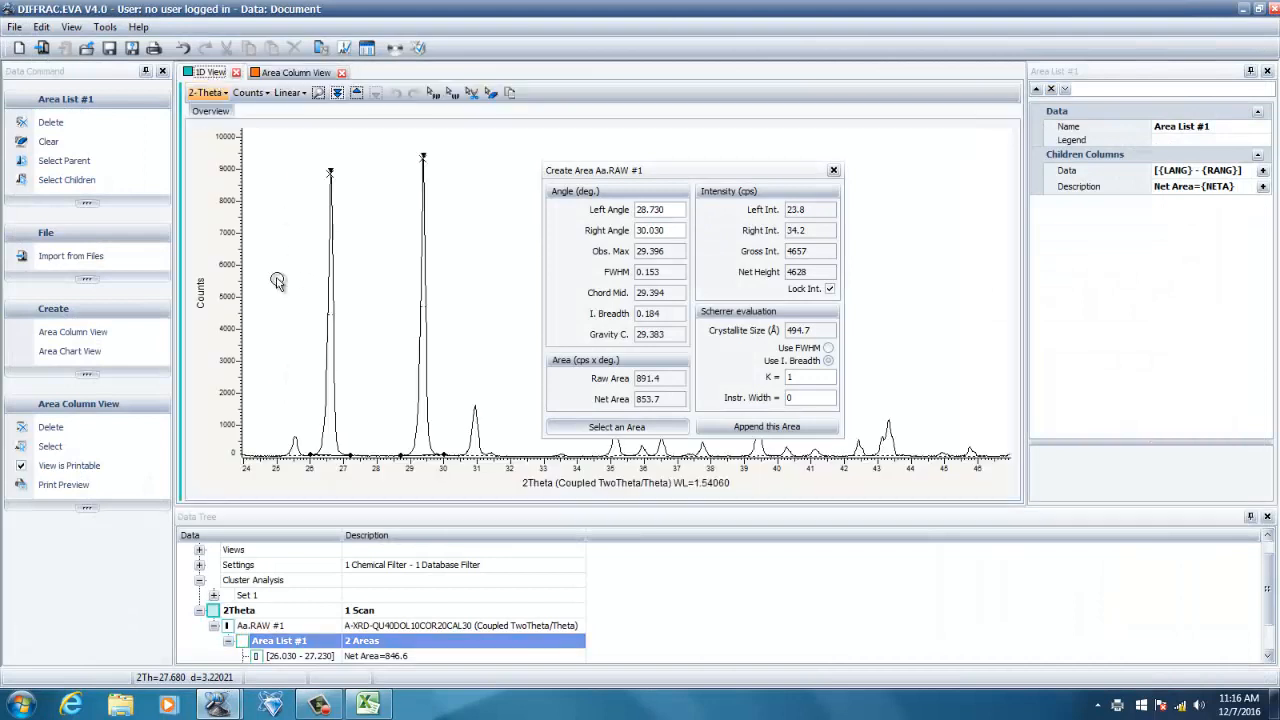
mouse_move(580, 488)
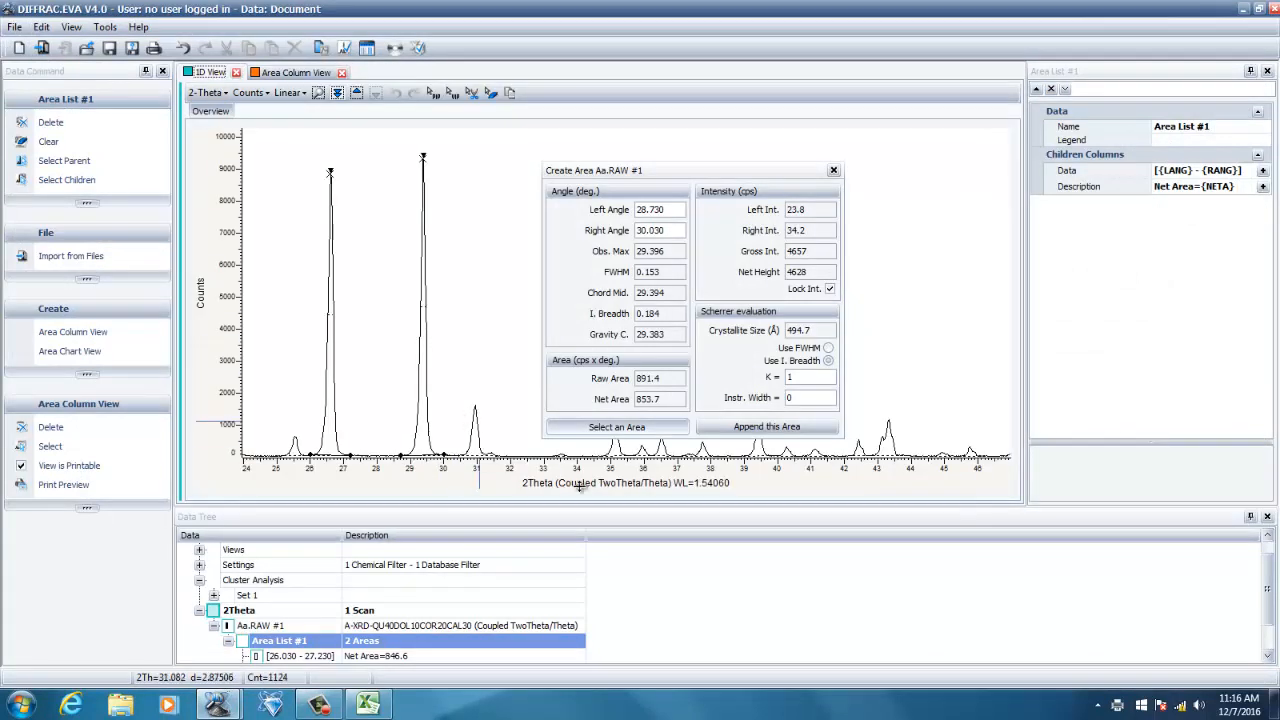